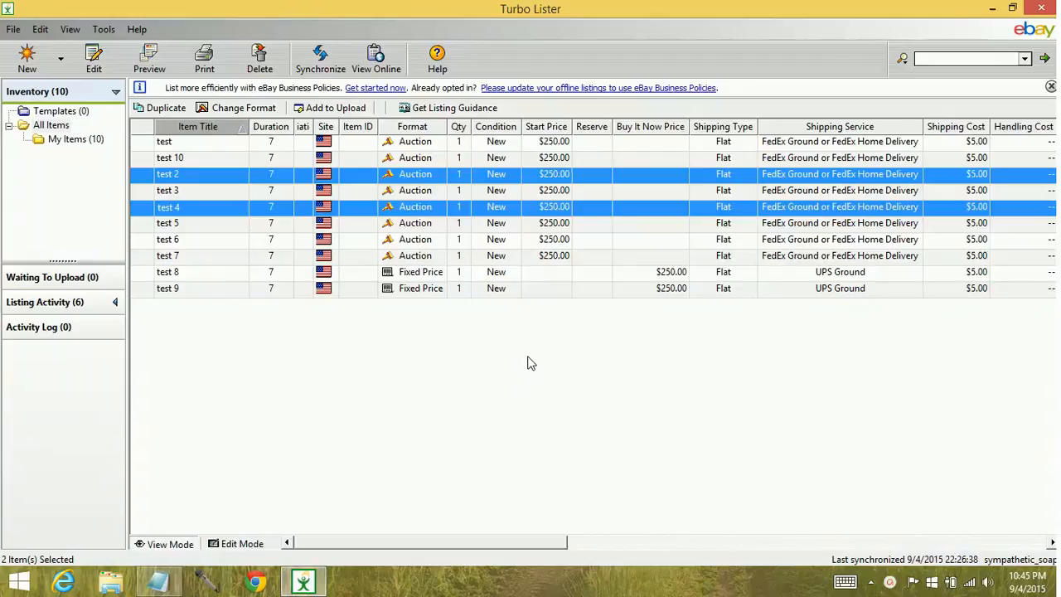
pyautogui.moveTo(152, 248)
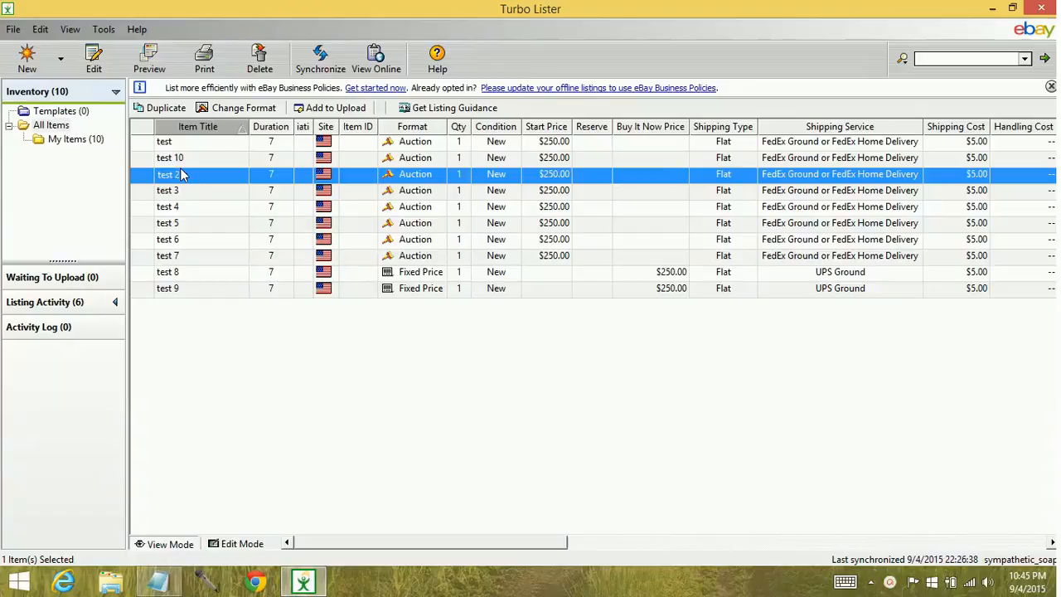
# Select the test 2, test 3 and test 4 listings together, dismissing the context menu.
pyautogui.click(167, 190)
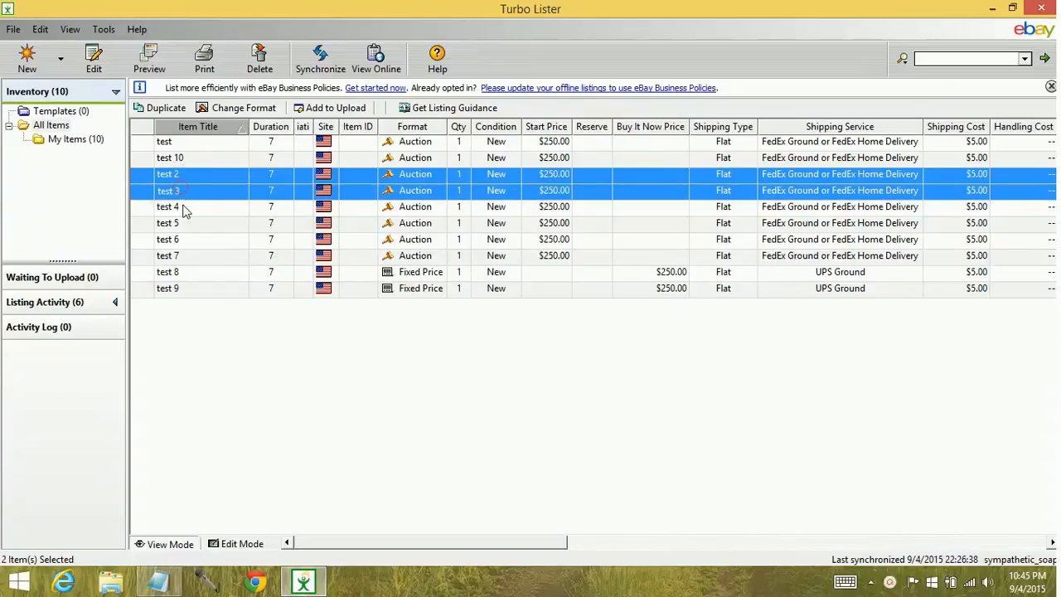
pyautogui.click(167, 206)
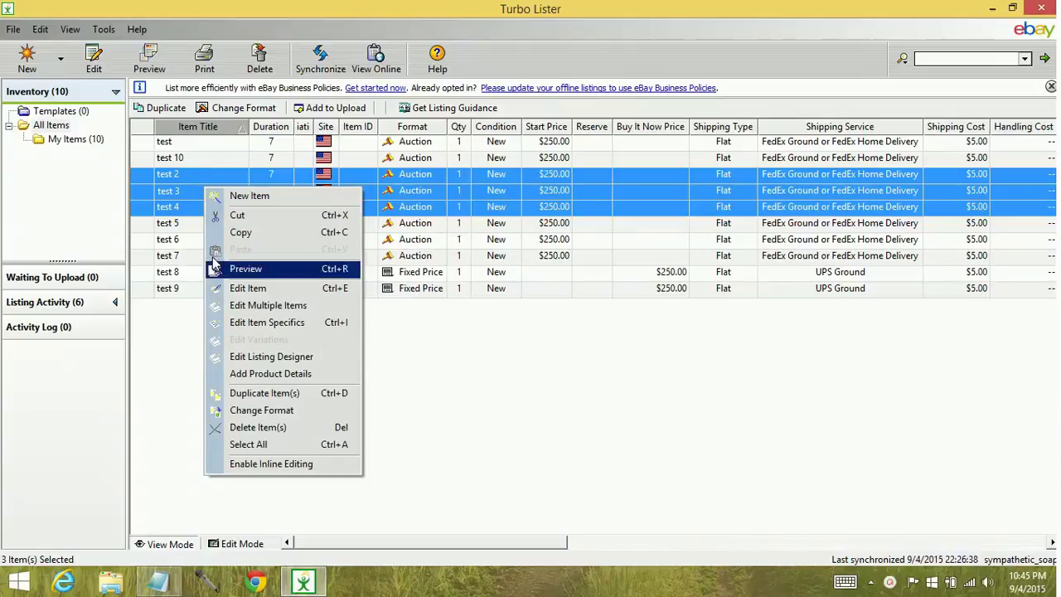
pyautogui.moveTo(453, 377)
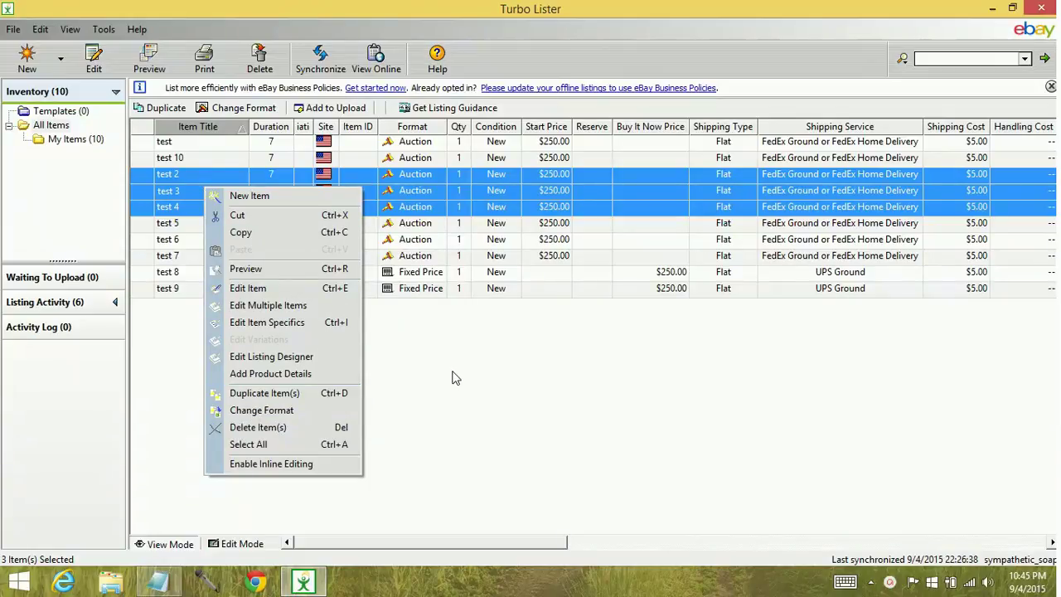
pyautogui.click(456, 377)
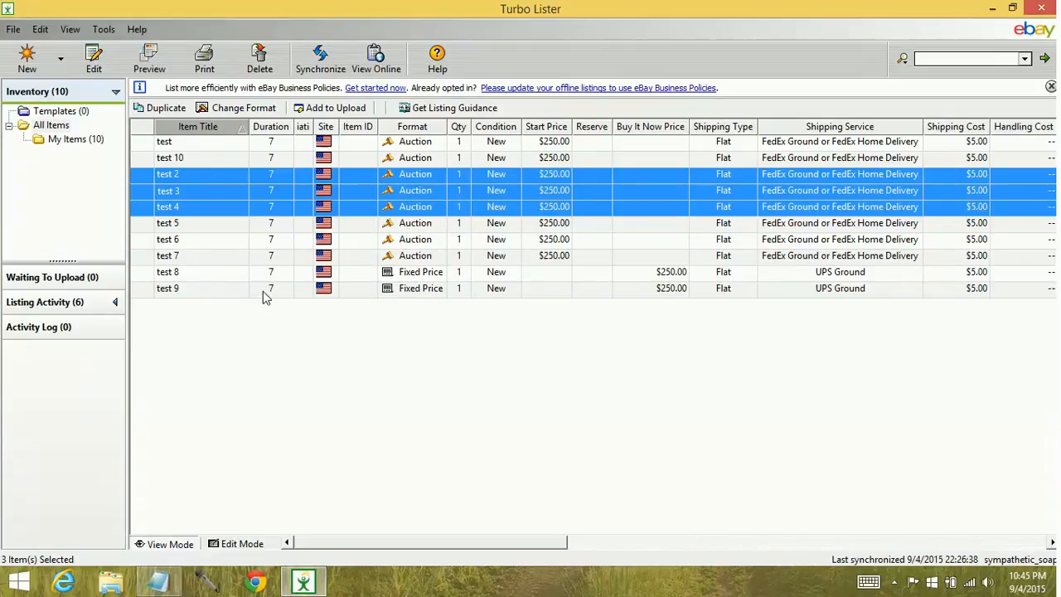
pyautogui.moveTo(193, 232)
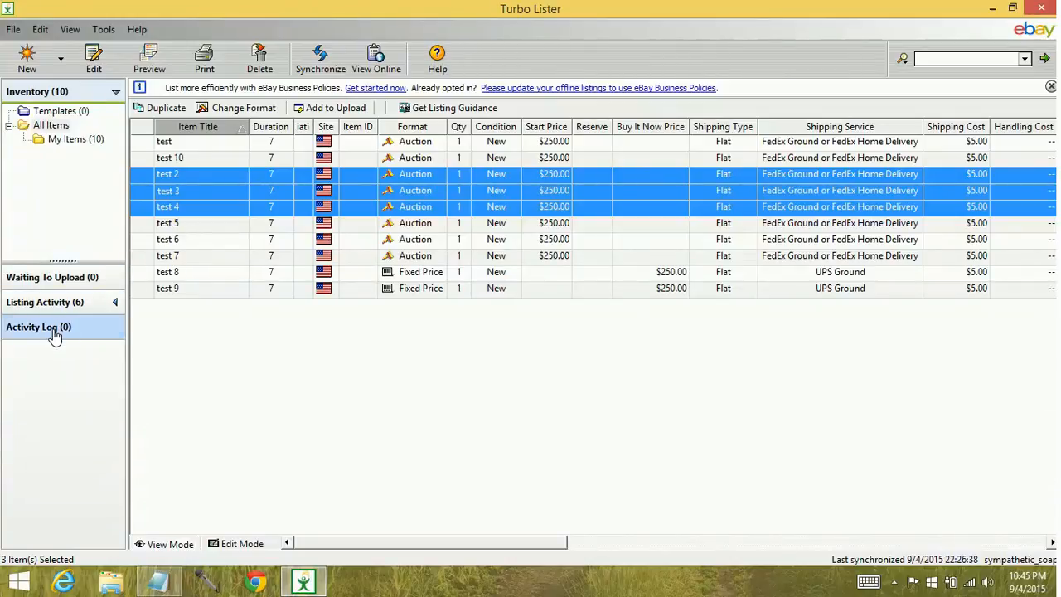
pyautogui.click(37, 91)
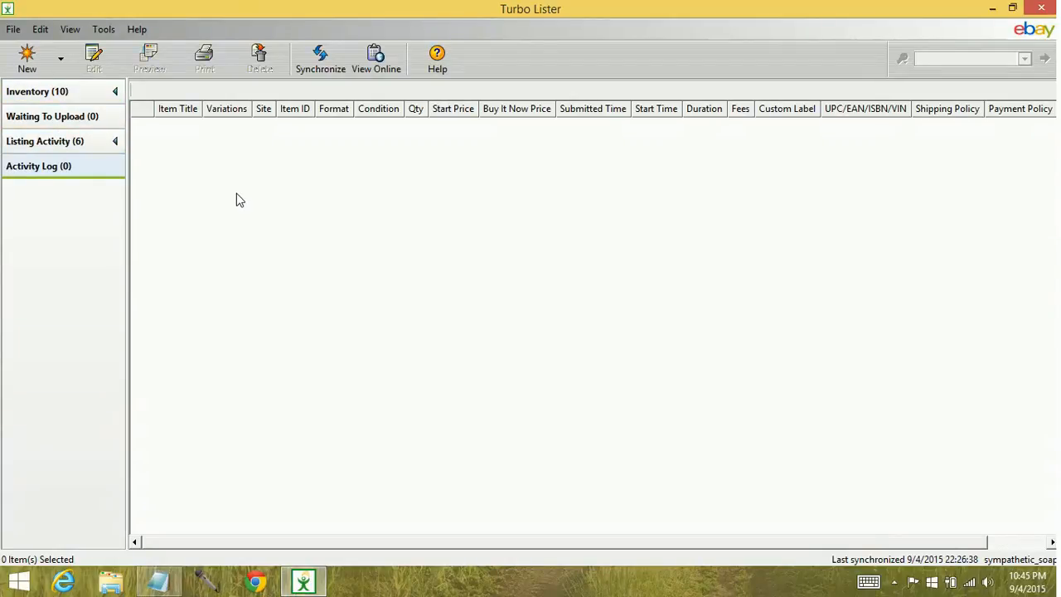
pyautogui.click(39, 166)
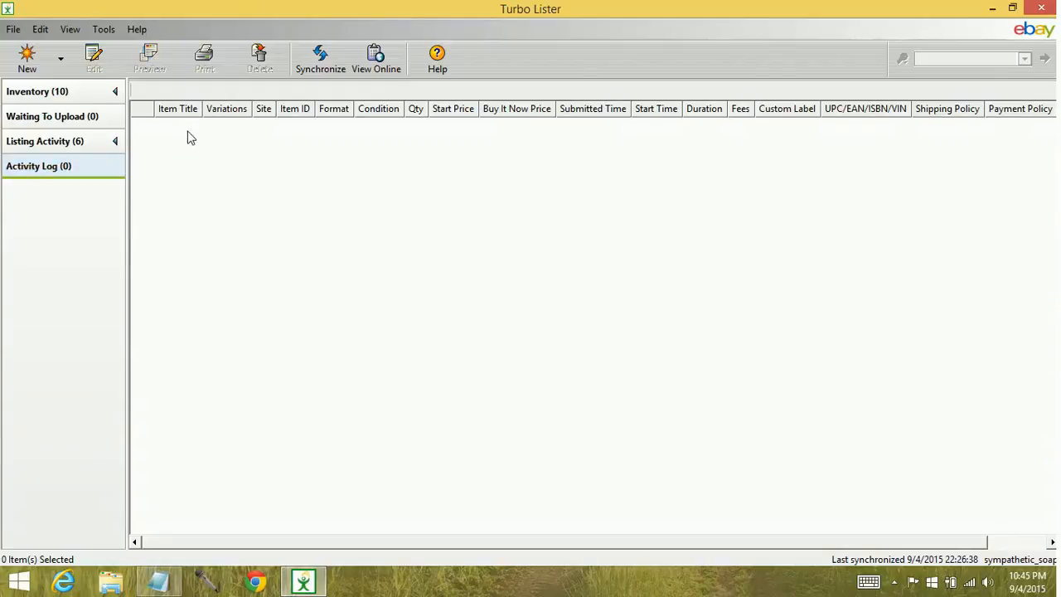
pyautogui.moveTo(166, 444)
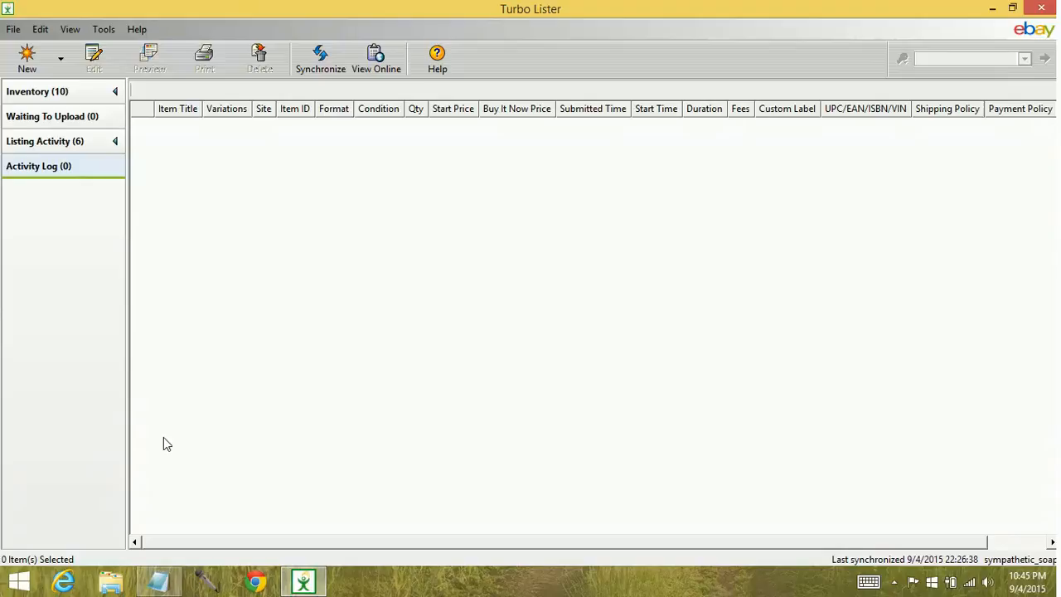
pyautogui.moveTo(164, 519)
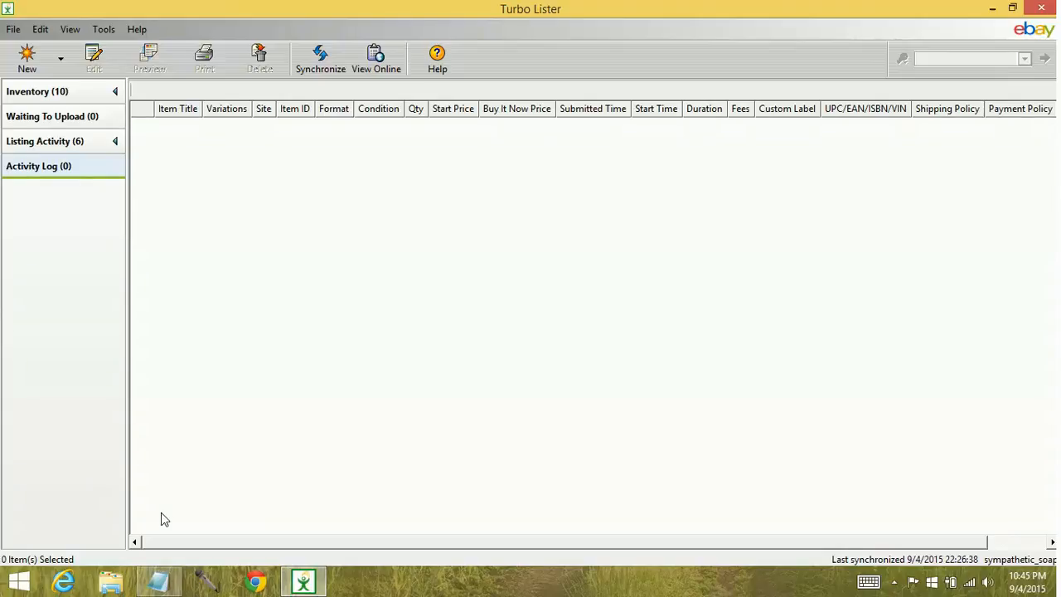
pyautogui.moveTo(185, 147)
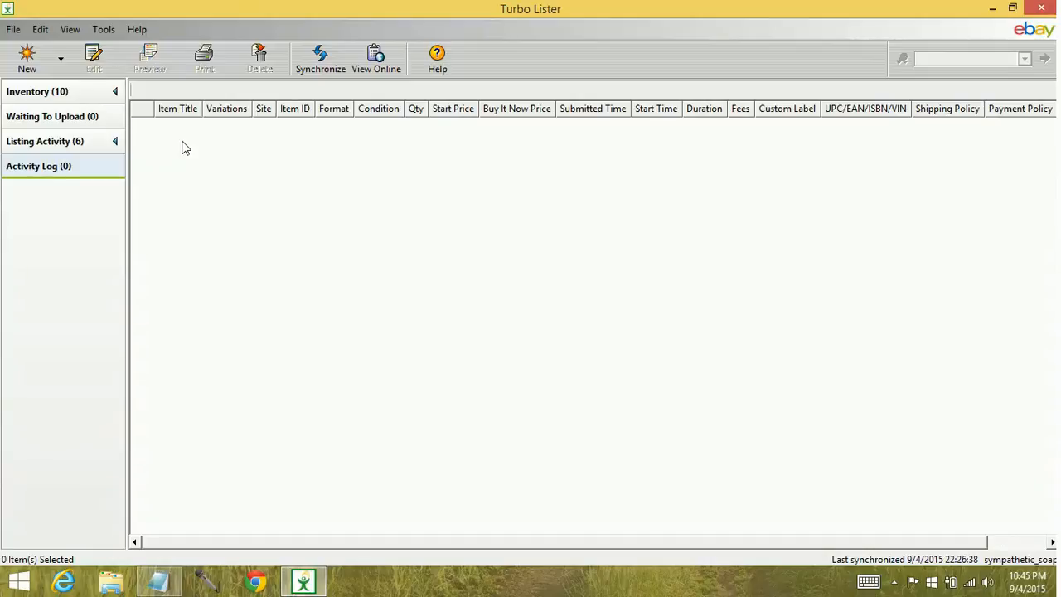
pyautogui.moveTo(190, 146)
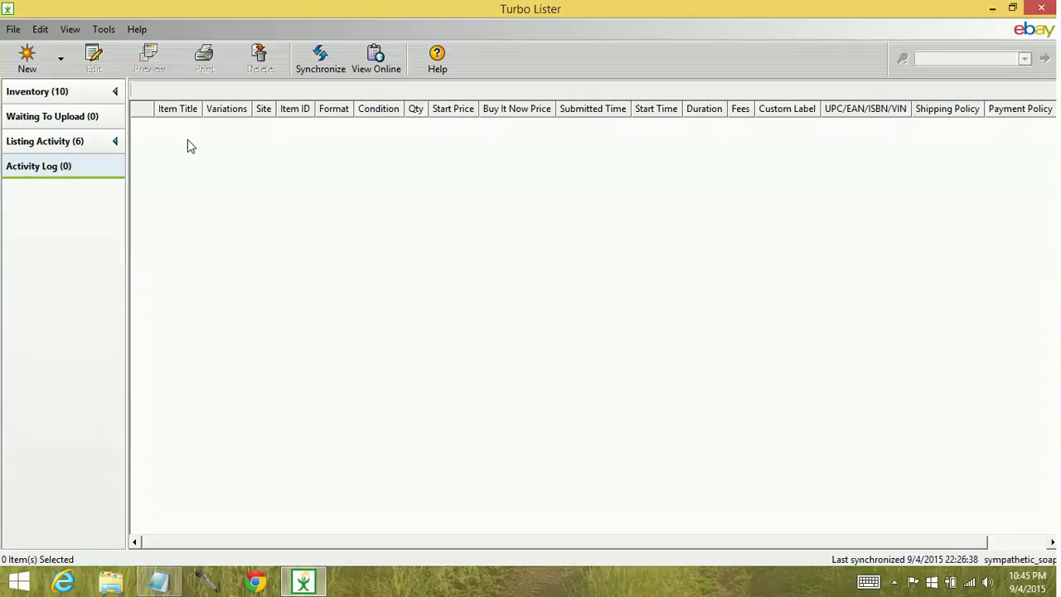
pyautogui.moveTo(199, 137)
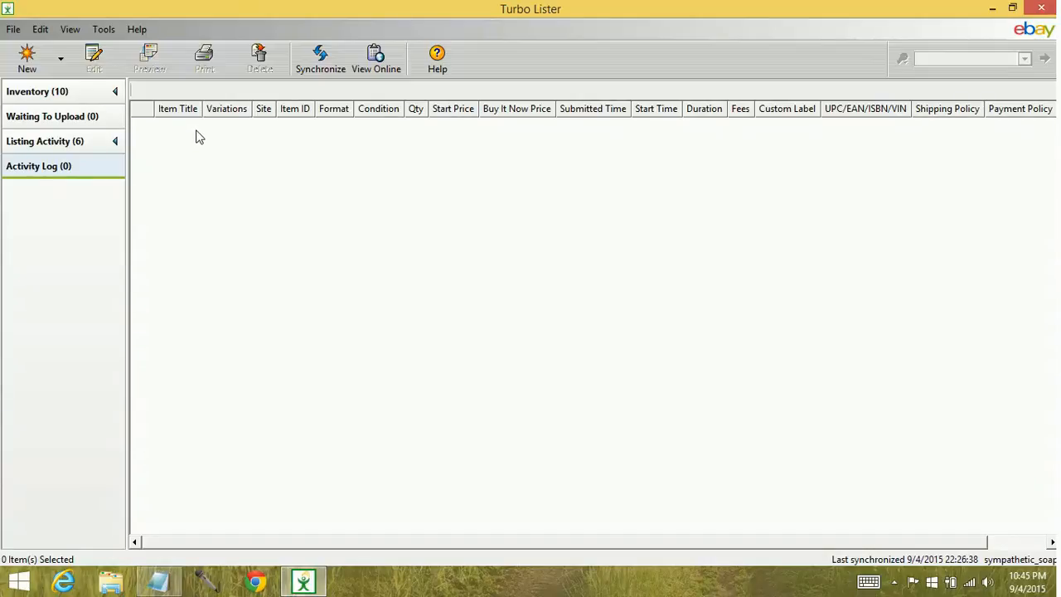
pyautogui.moveTo(212, 149)
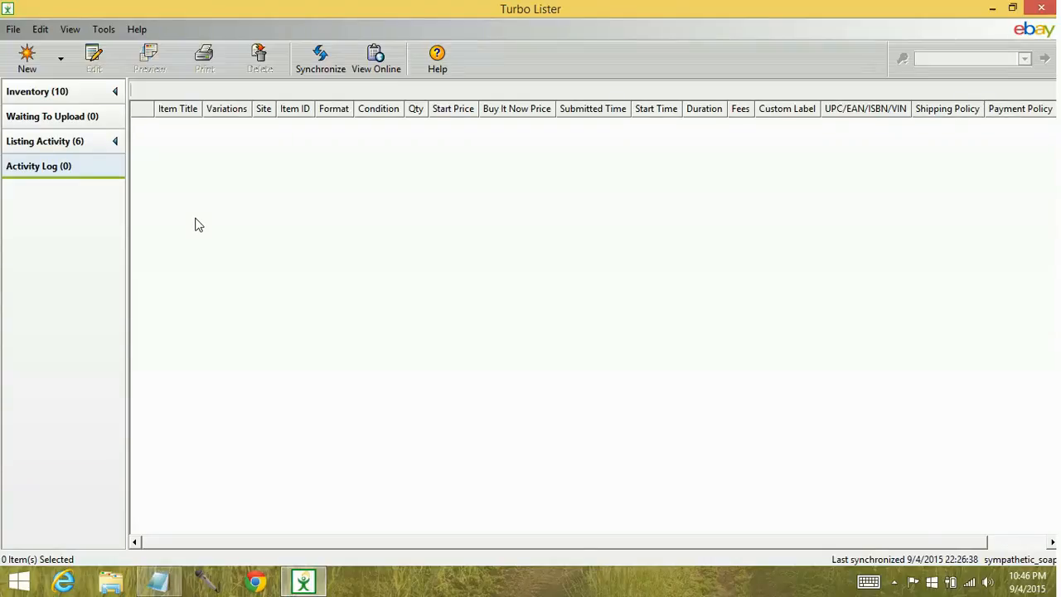
pyautogui.moveTo(172, 181)
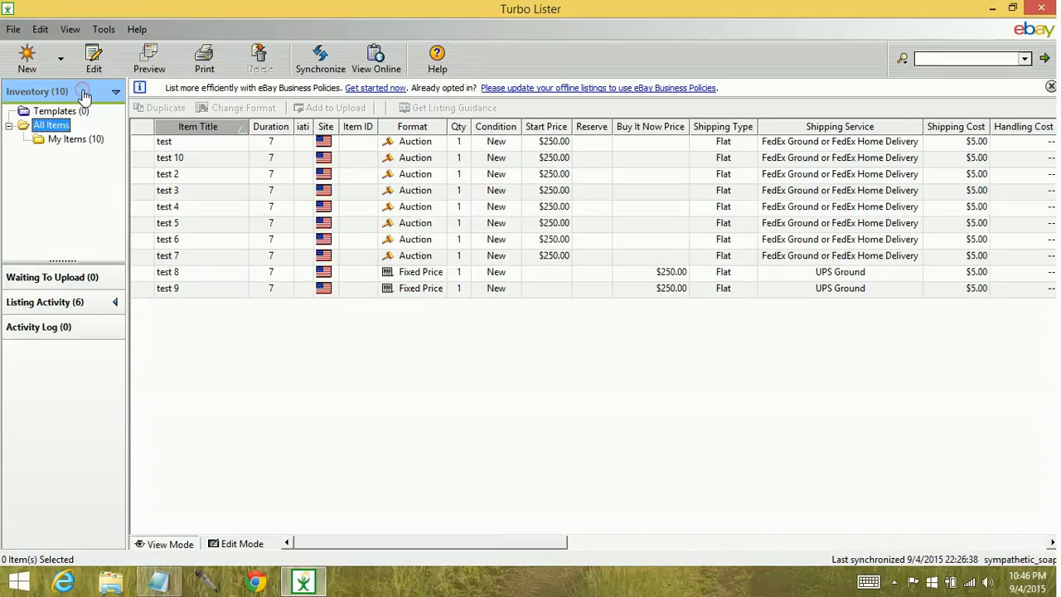
# Check for program updates and install the data update, skipping the database backup.
pyautogui.click(103, 29)
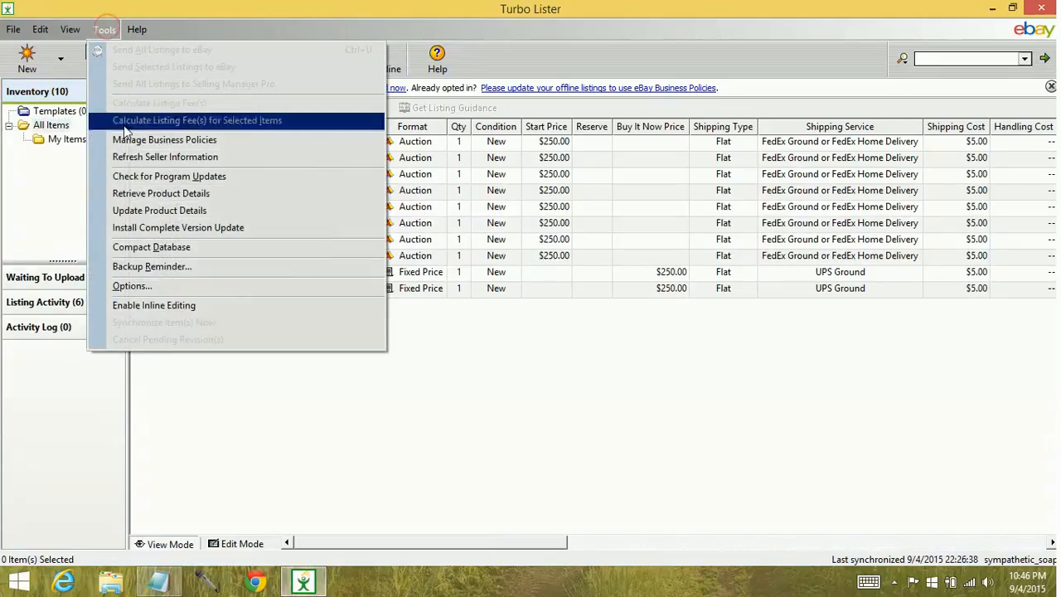
pyautogui.moveTo(170, 175)
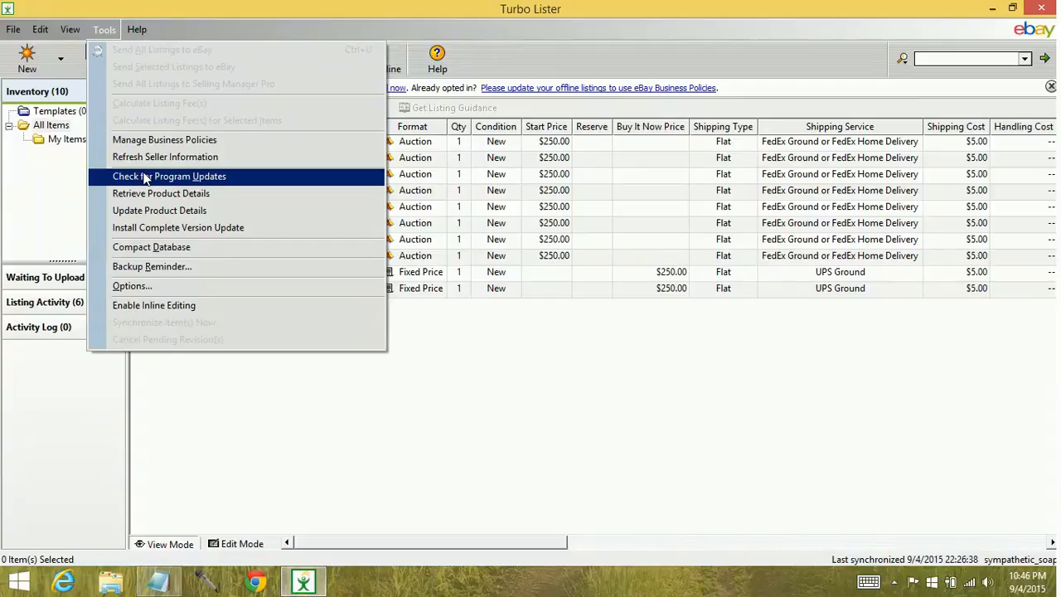
pyautogui.click(169, 176)
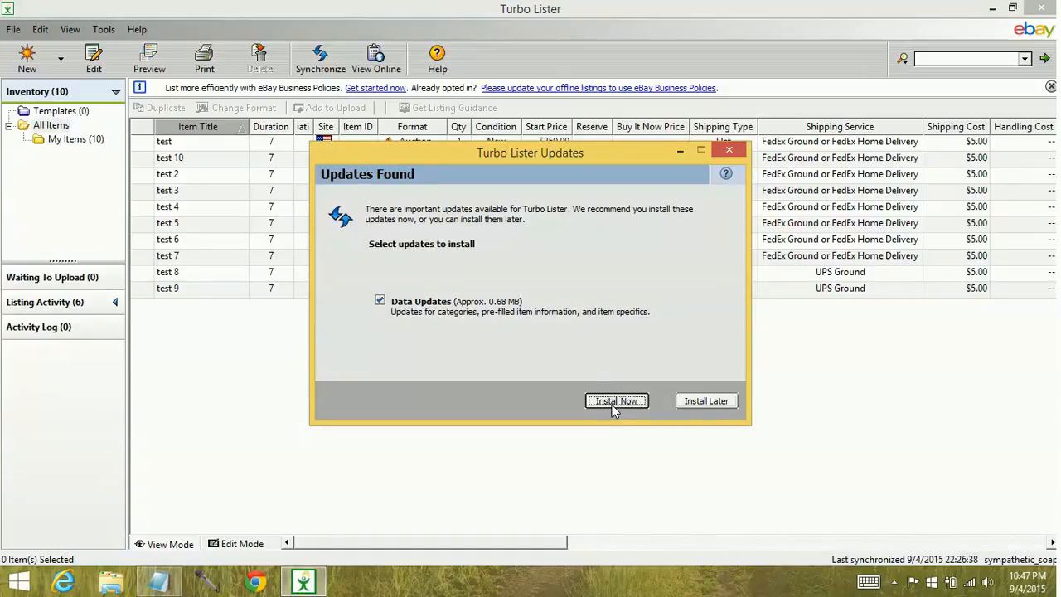
pyautogui.click(616, 400)
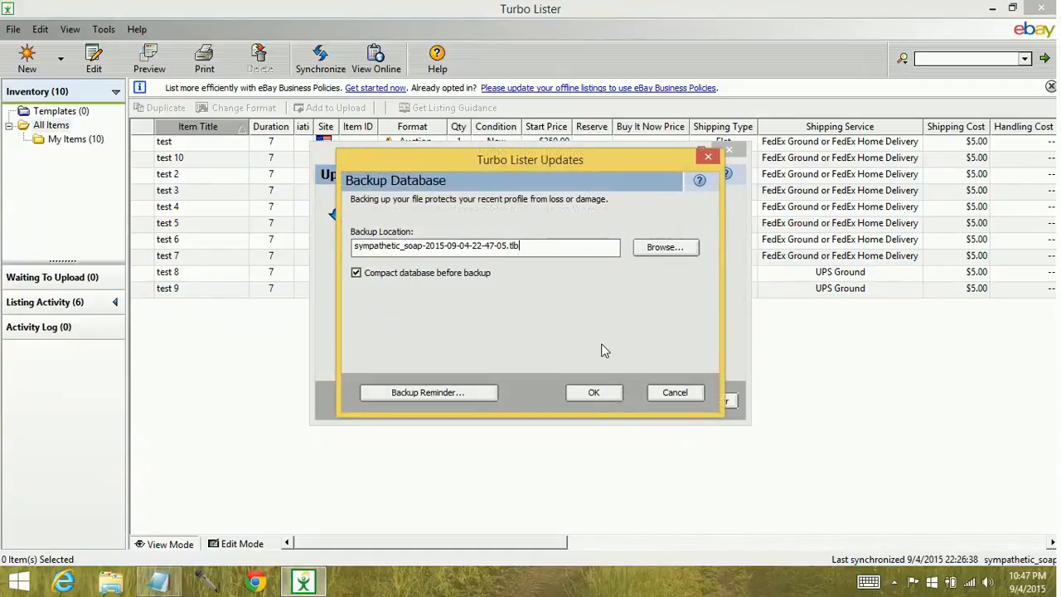
pyautogui.moveTo(647, 383)
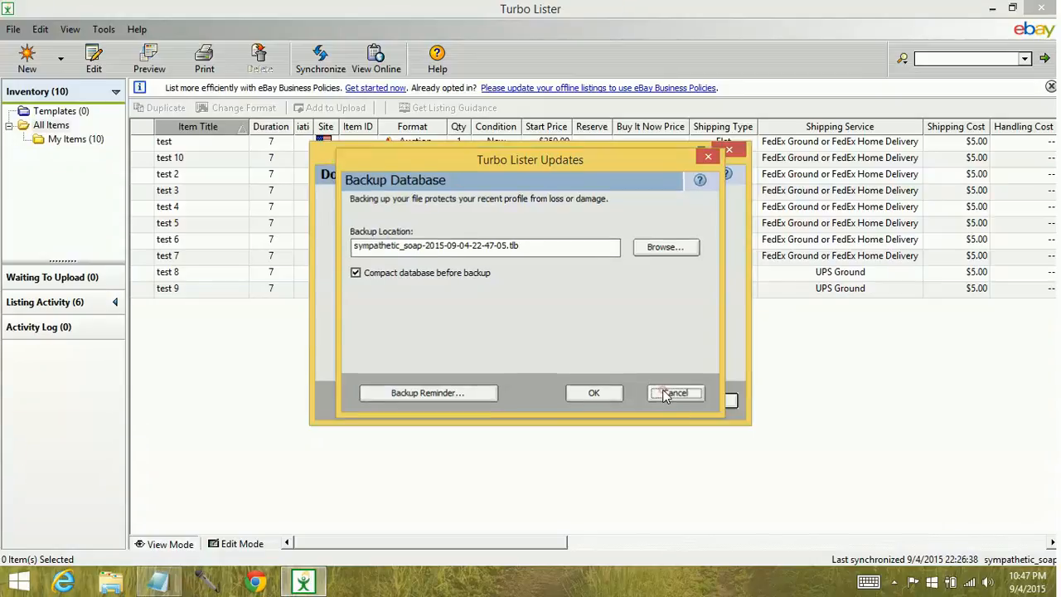
pyautogui.click(594, 393)
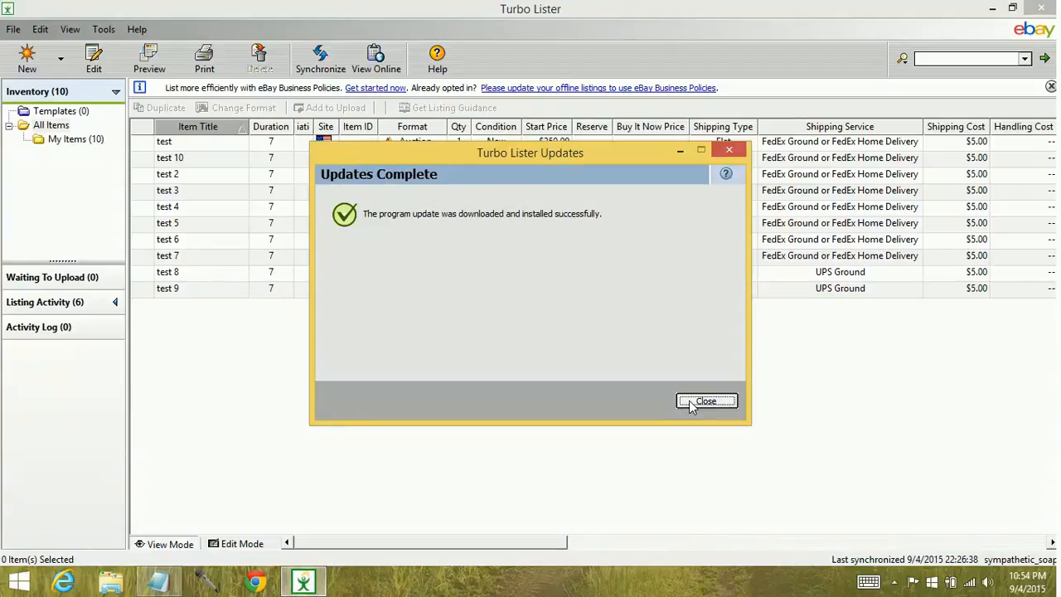
pyautogui.click(707, 400)
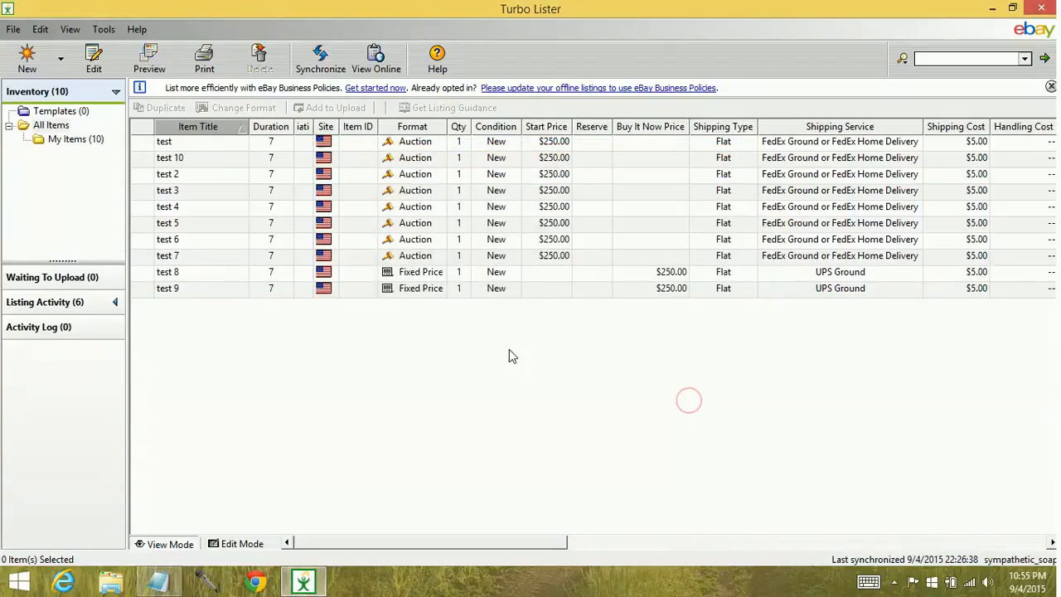
pyautogui.moveTo(264, 235)
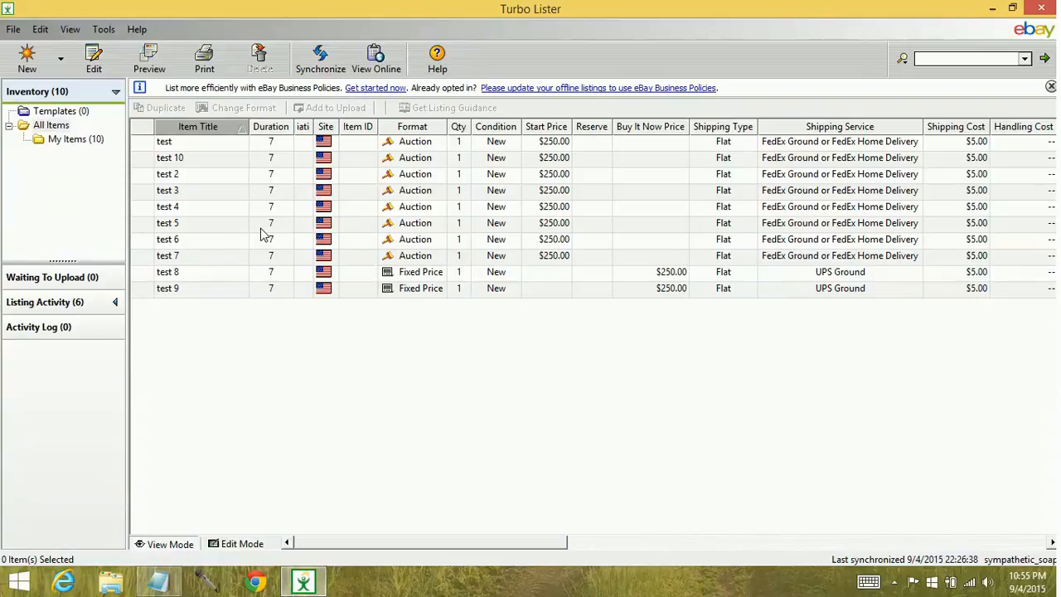
pyautogui.moveTo(182, 101)
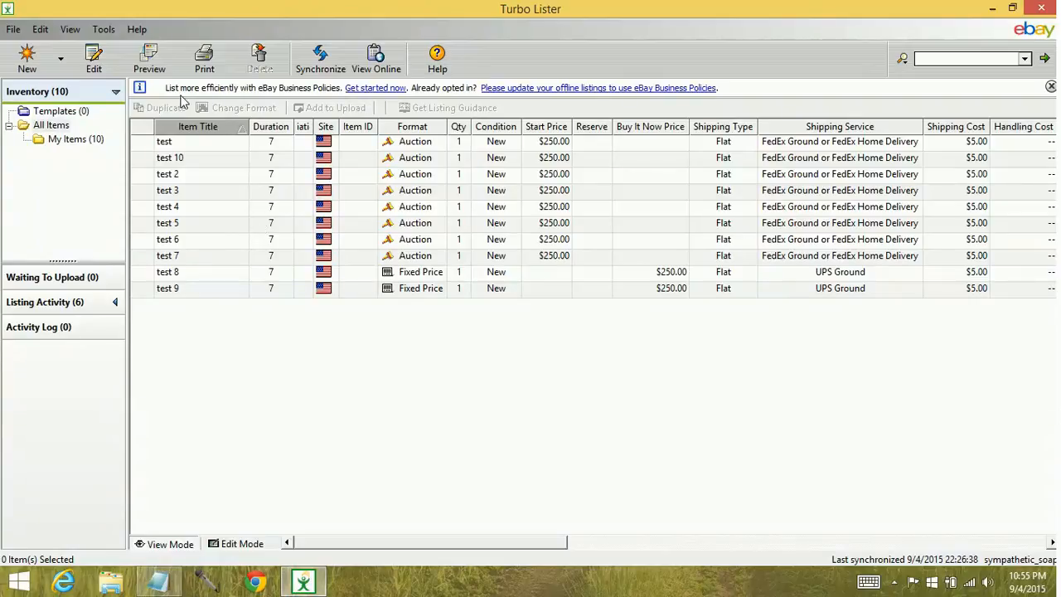
# Run Compact Database from the Tools menu and confirm the compaction.
pyautogui.click(102, 29)
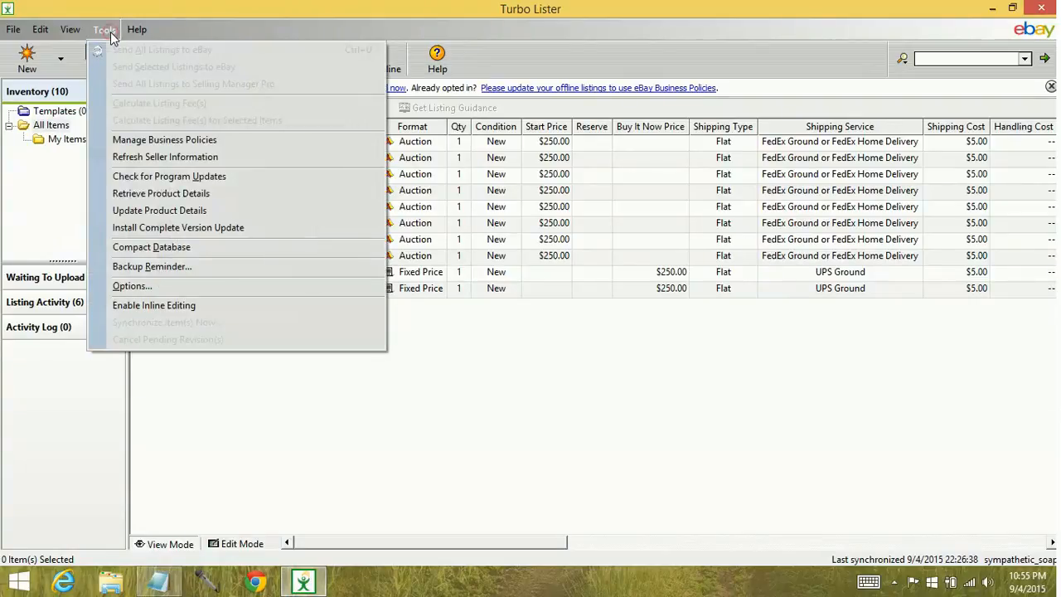
pyautogui.moveTo(152, 247)
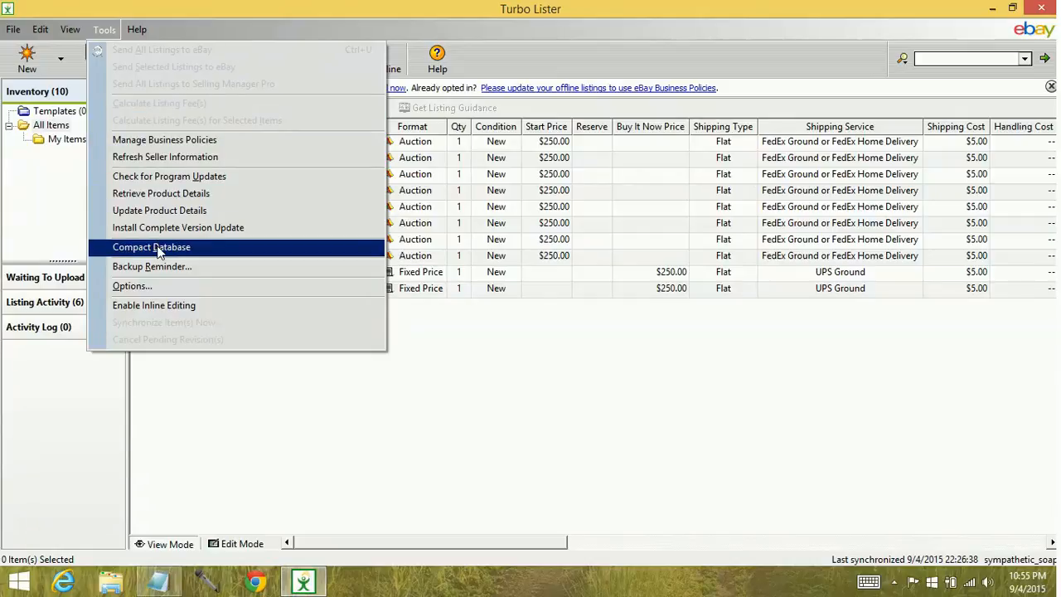
pyautogui.click(151, 248)
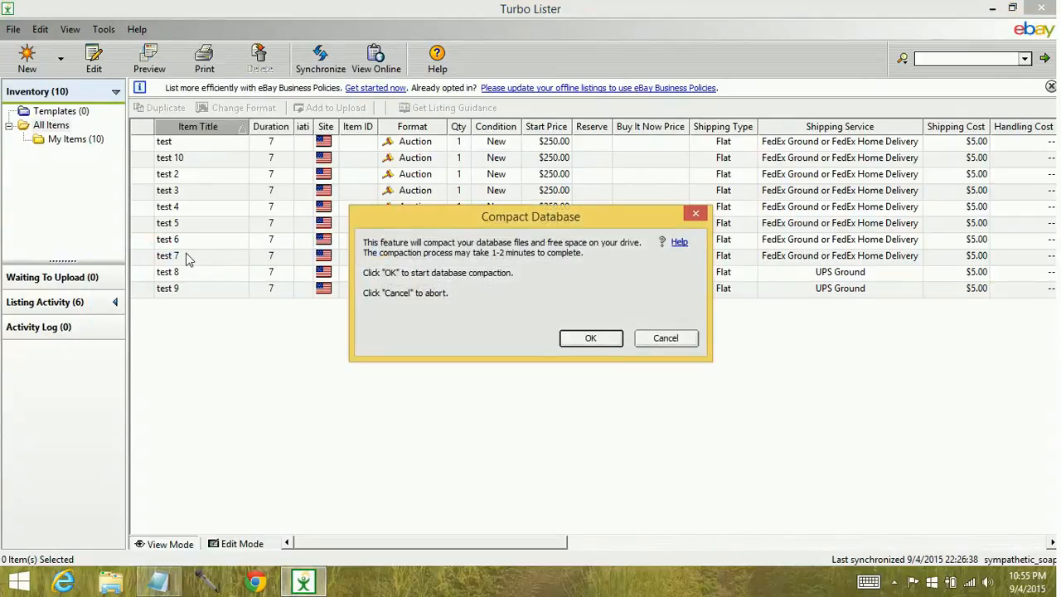
pyautogui.moveTo(453, 339)
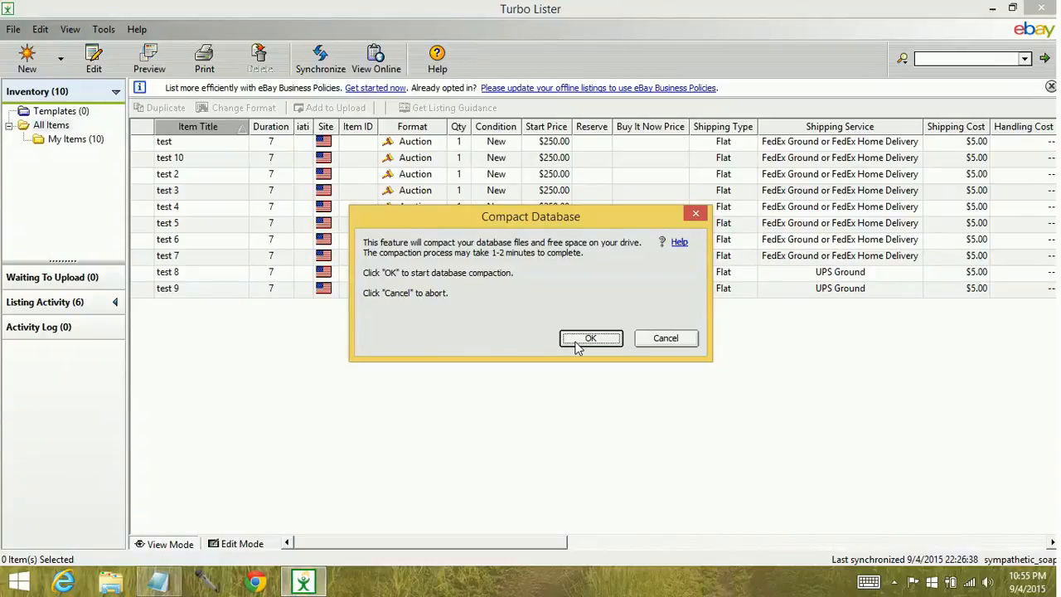
pyautogui.click(590, 339)
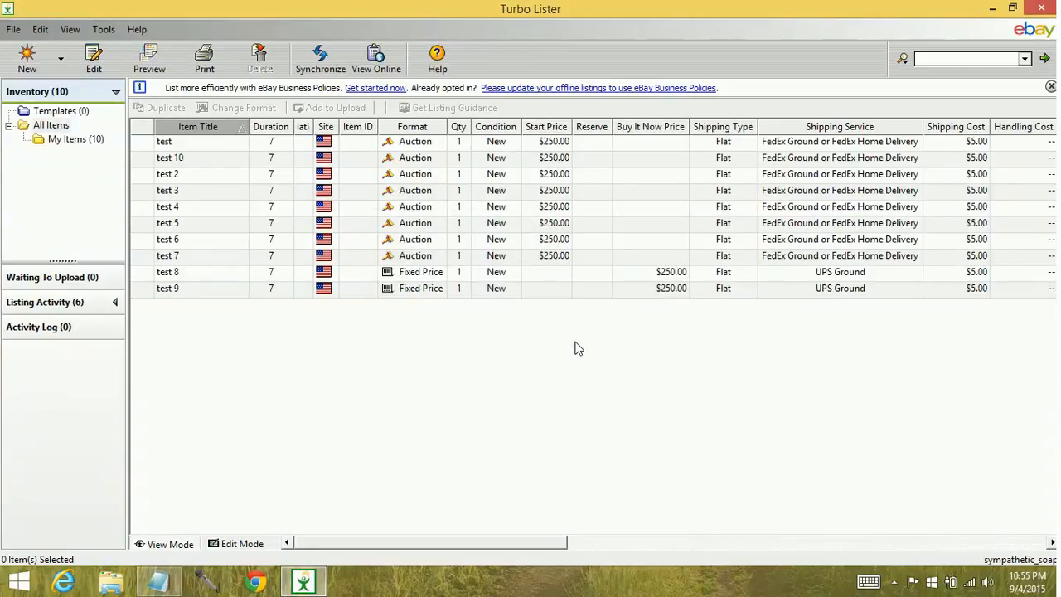
pyautogui.moveTo(576, 355)
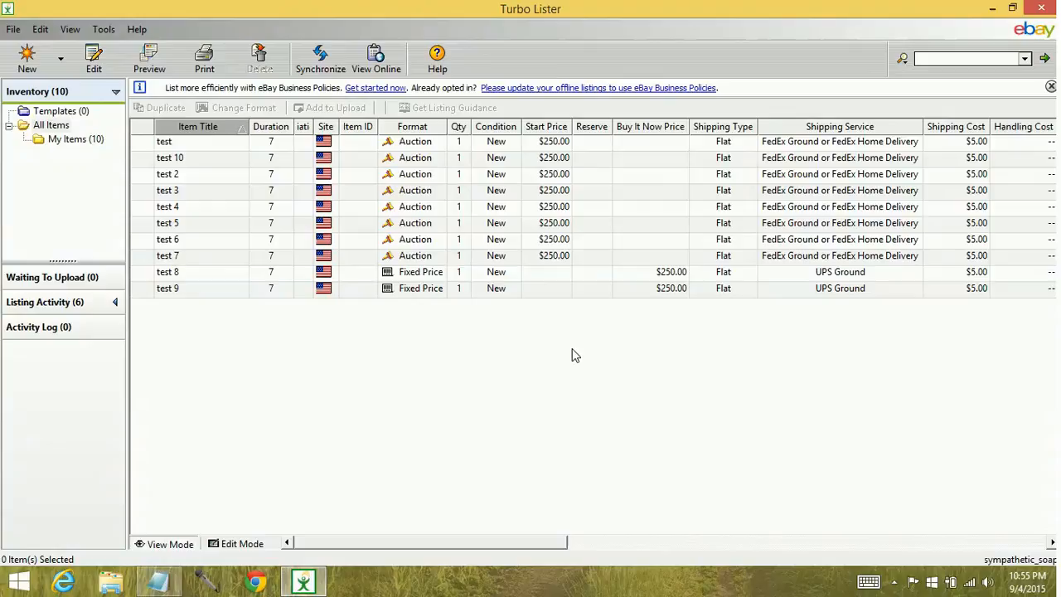
pyautogui.moveTo(533, 346)
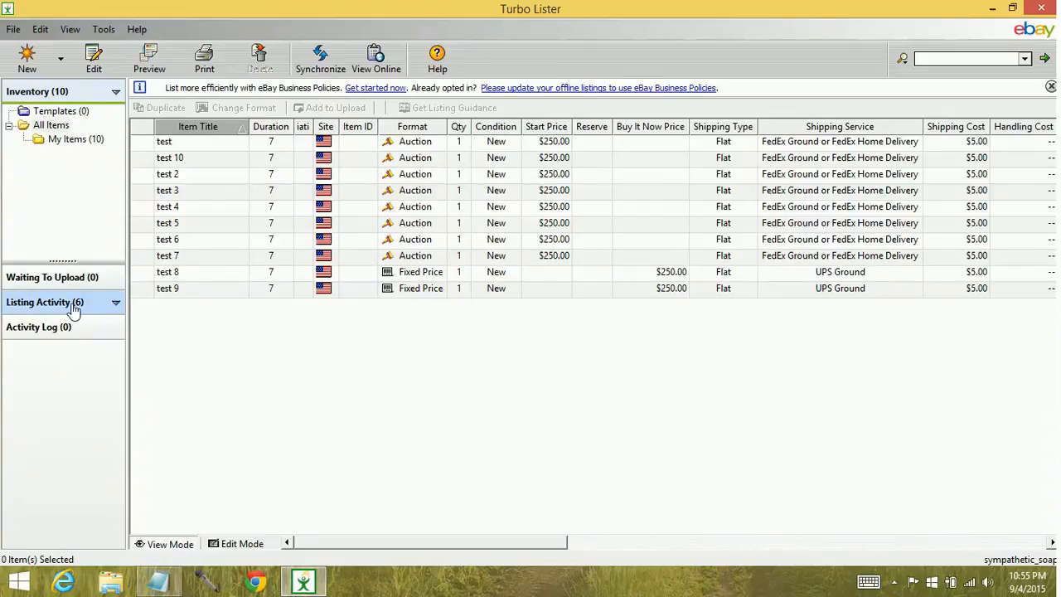
# Expand Listing Activity and view the six ended fixed-price listings.
pyautogui.click(44, 302)
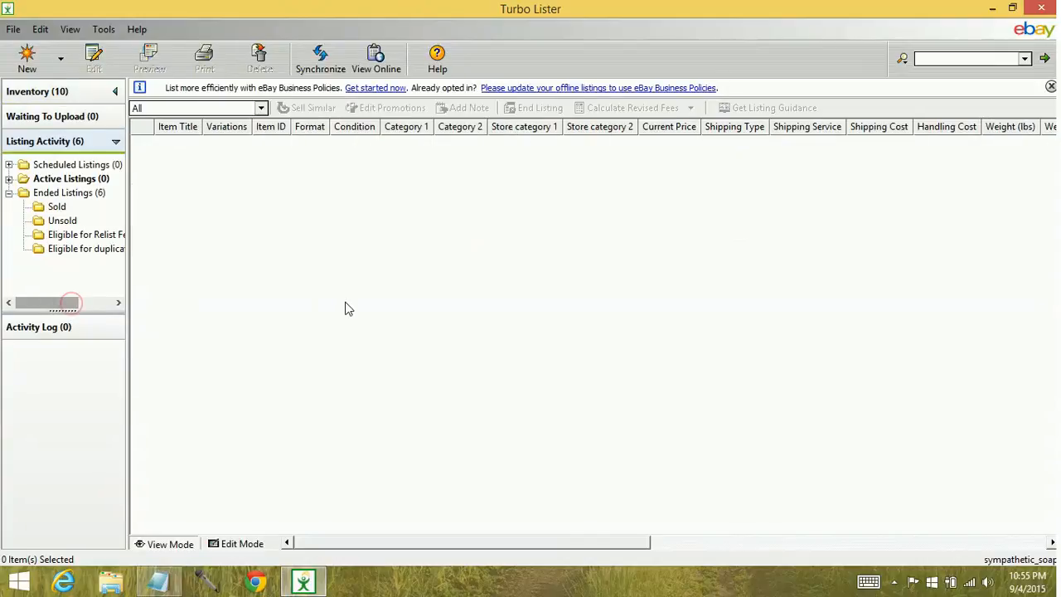
pyautogui.click(69, 193)
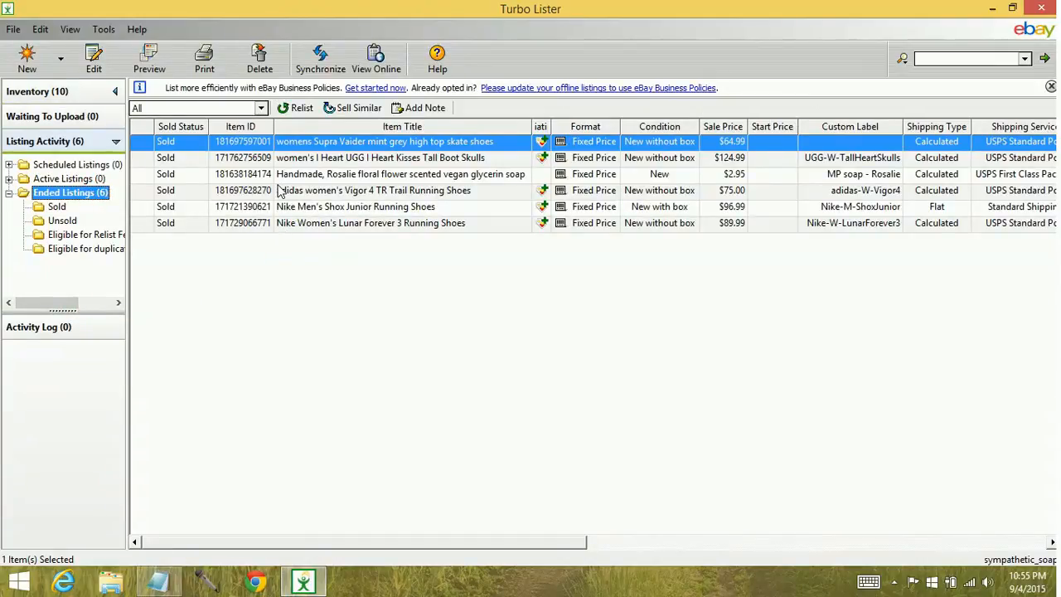
pyautogui.moveTo(295, 288)
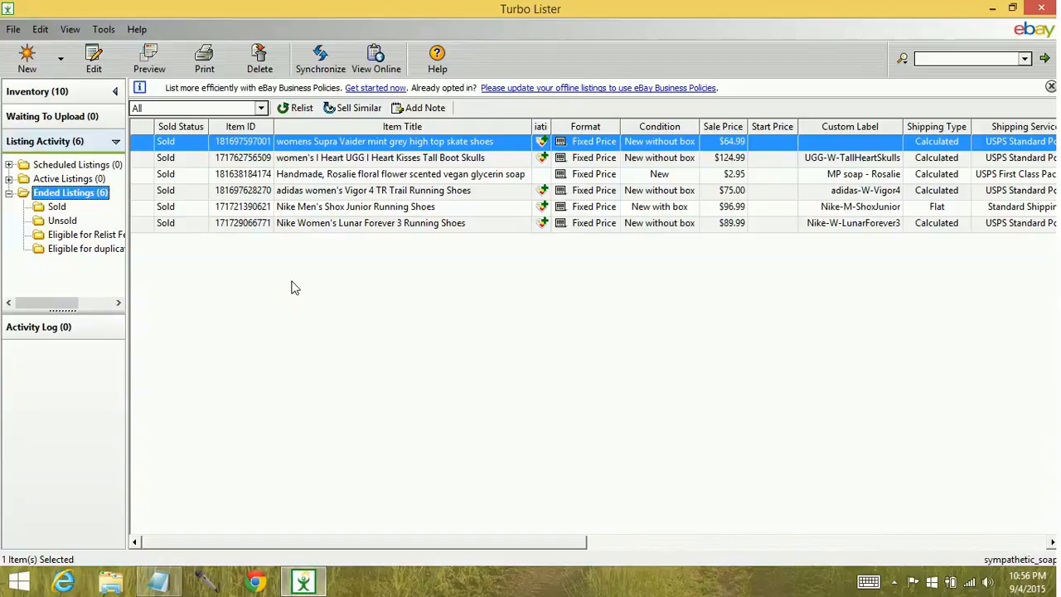
pyautogui.moveTo(274, 289)
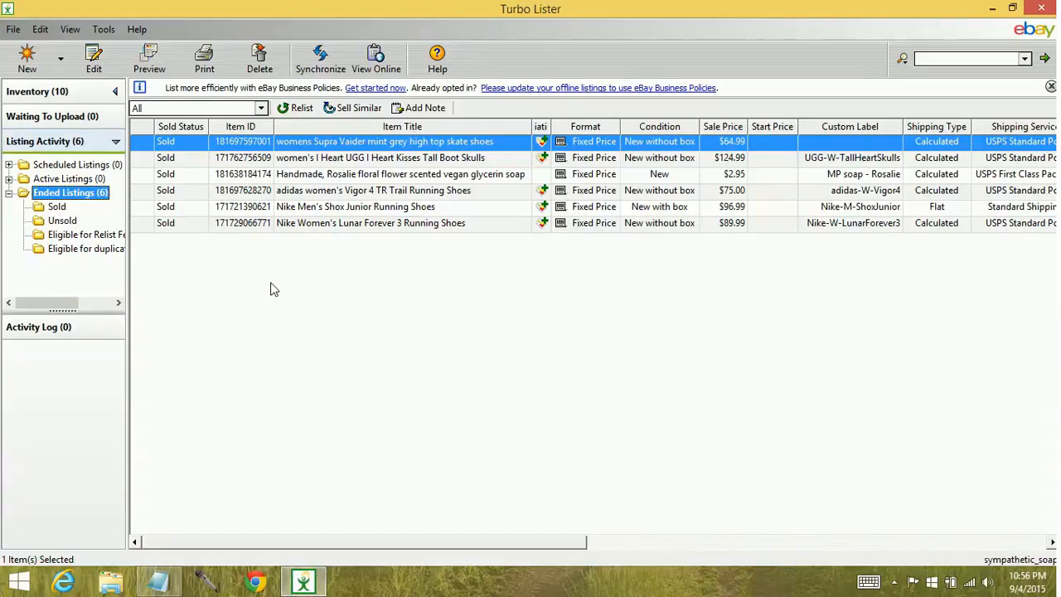
pyautogui.moveTo(62, 91)
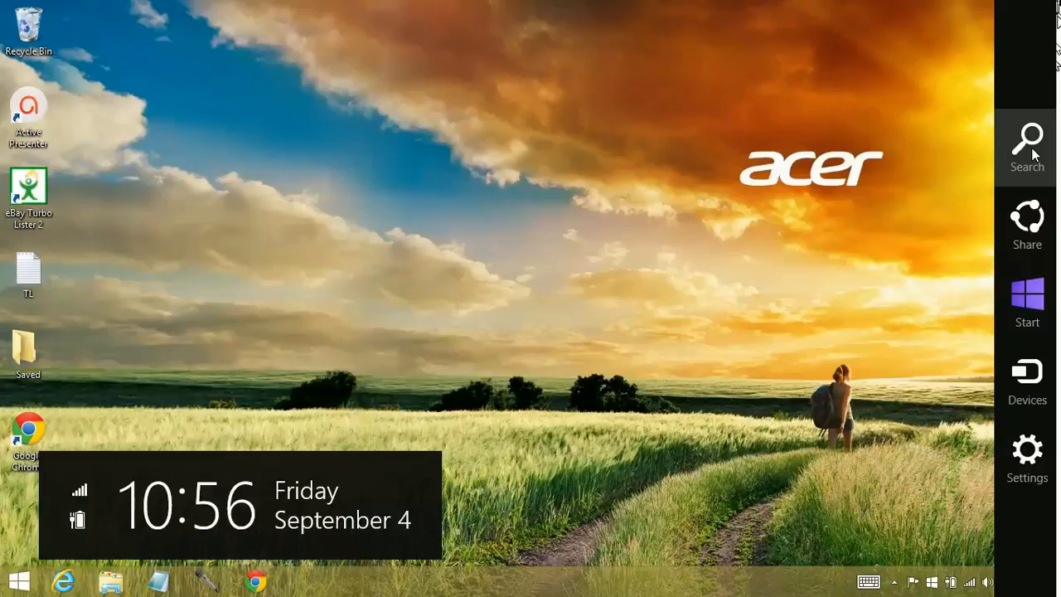
# Find This PC through Windows Search and open the Acer (C:) drive.
pyautogui.click(1027, 147)
pyautogui.write('pc')
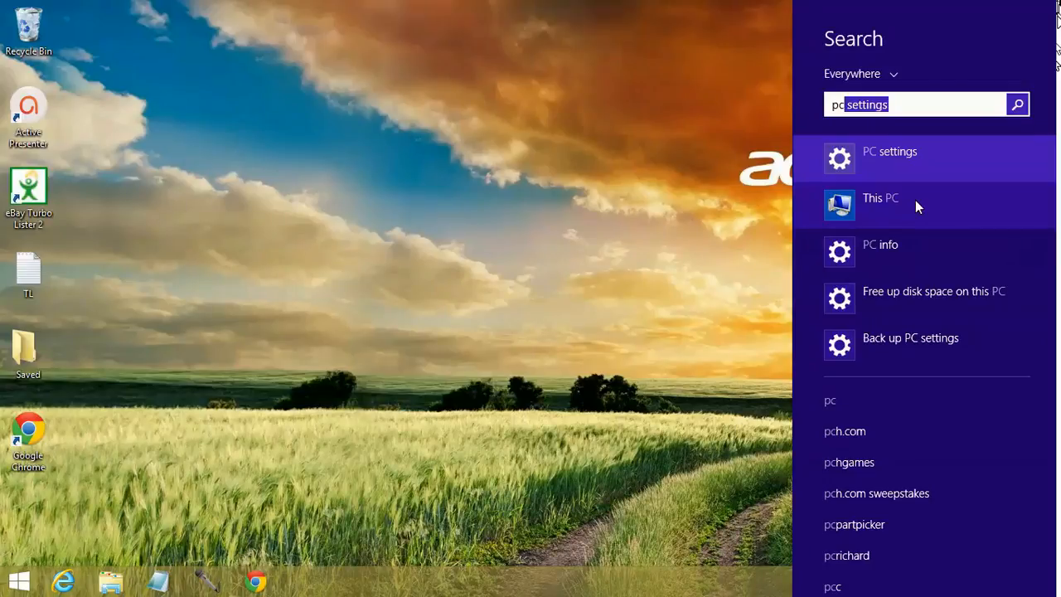
pyautogui.click(880, 197)
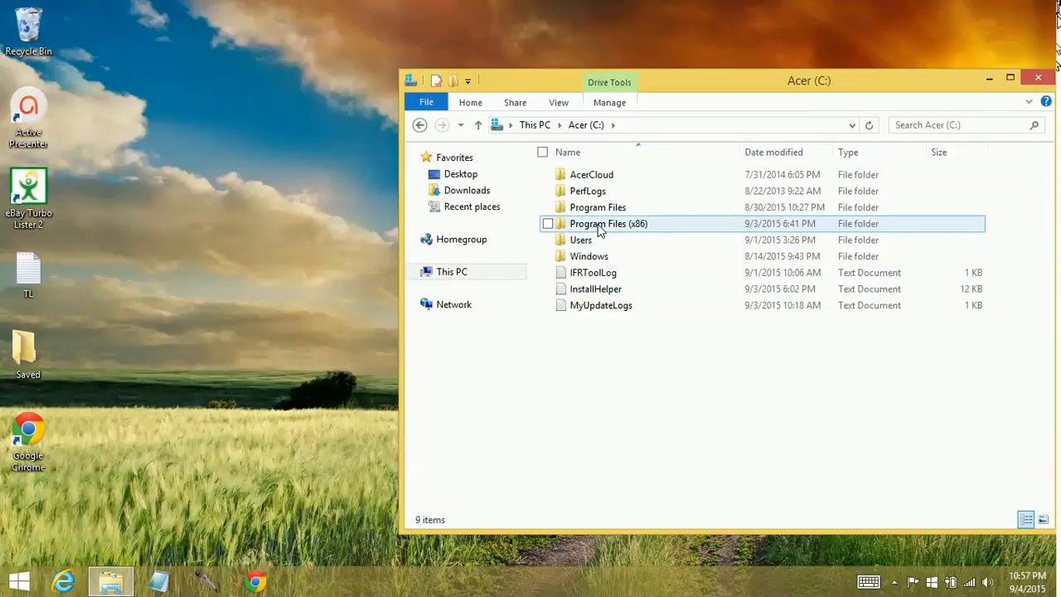
pyautogui.moveTo(601, 363)
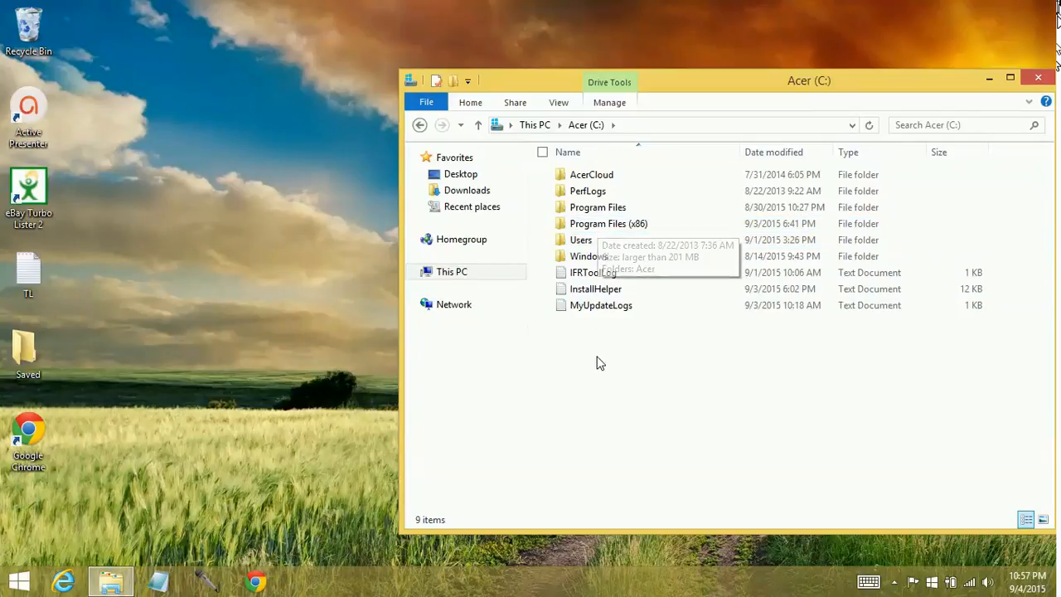
pyautogui.moveTo(593, 363)
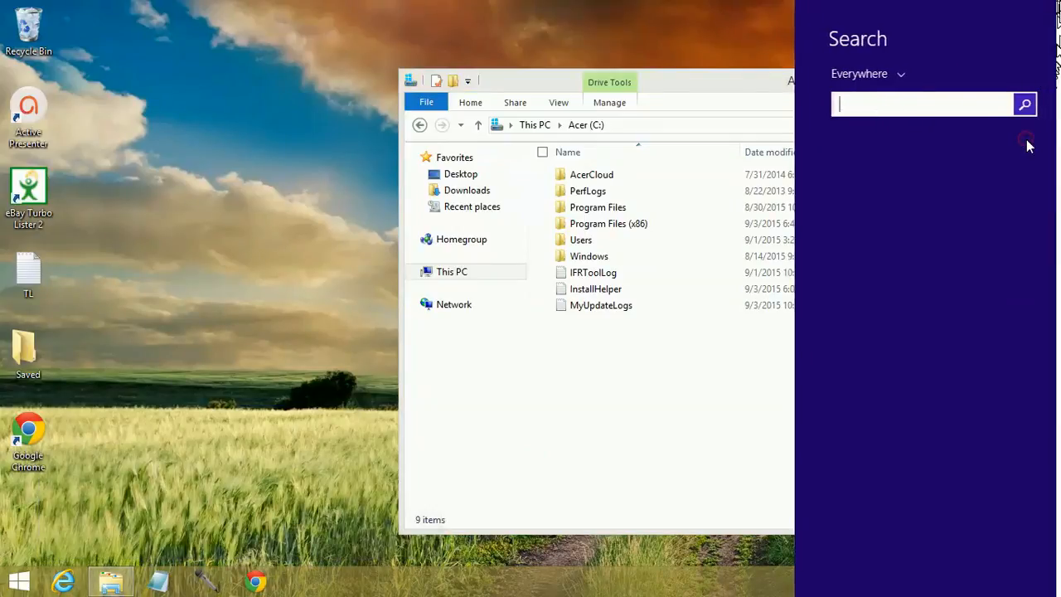
# Search 'control', open Control Panel's Appearance and Personalization, then Folder Options.
pyautogui.write('control')
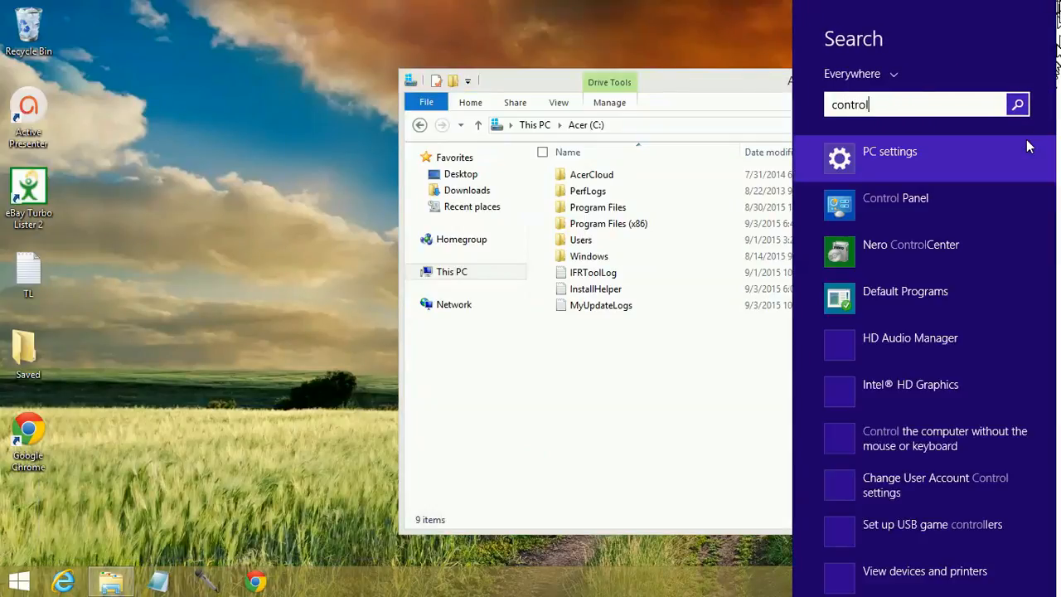
pyautogui.click(895, 197)
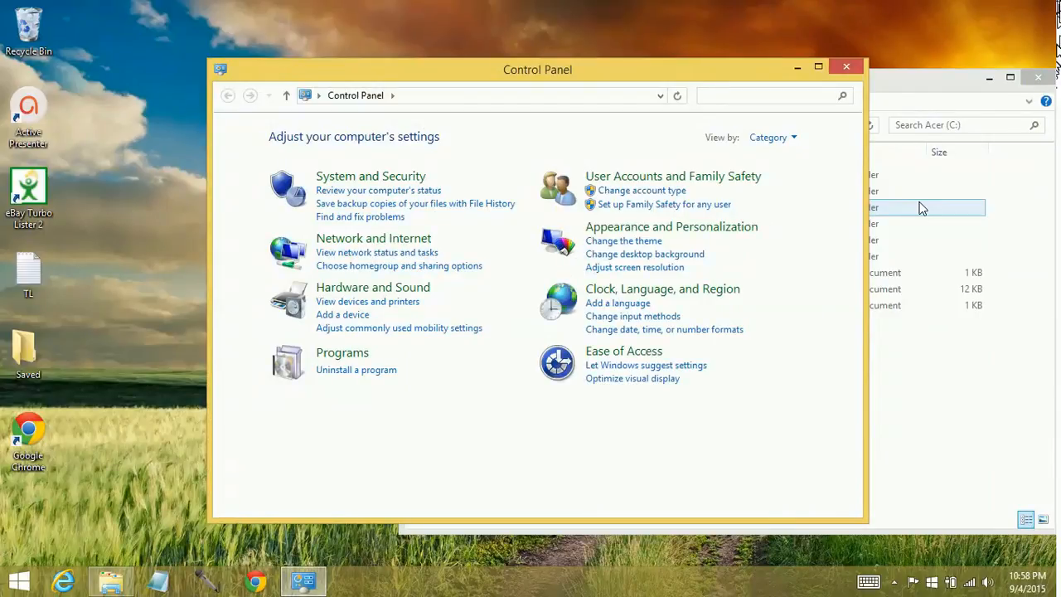
pyautogui.moveTo(738, 235)
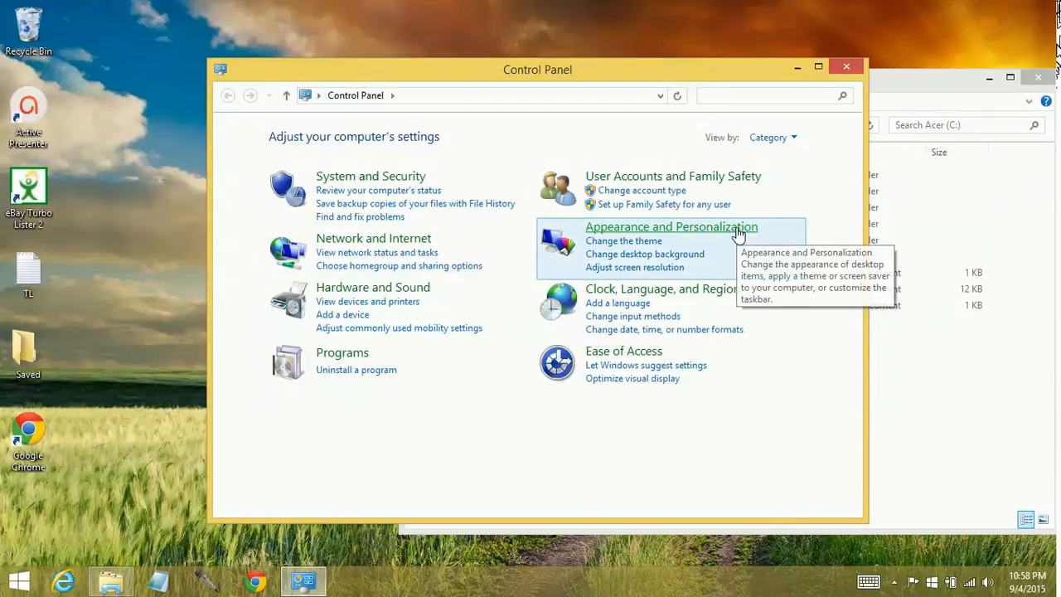
pyautogui.moveTo(769, 230)
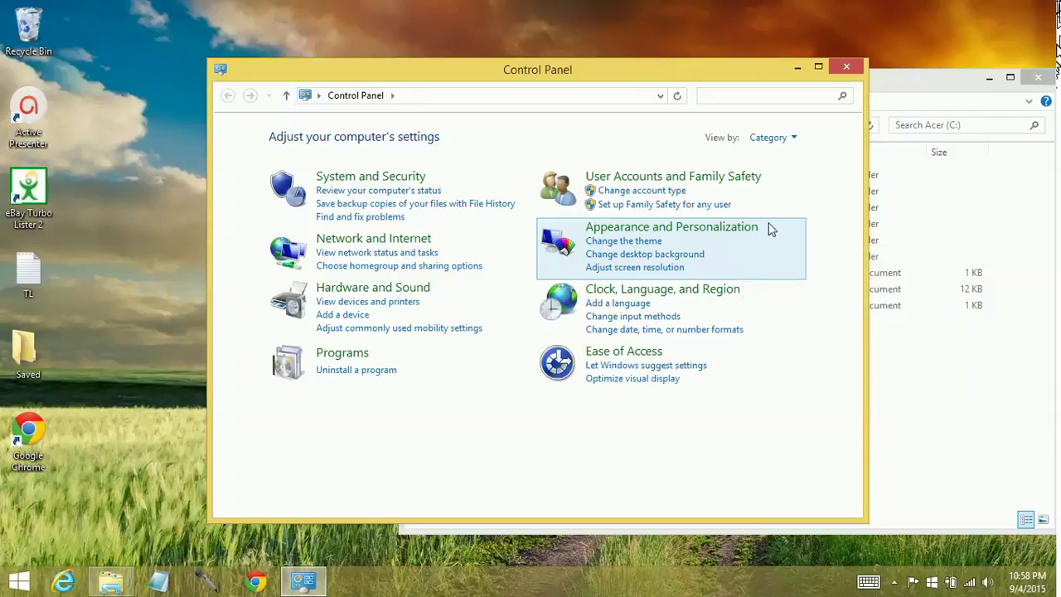
pyautogui.click(763, 95)
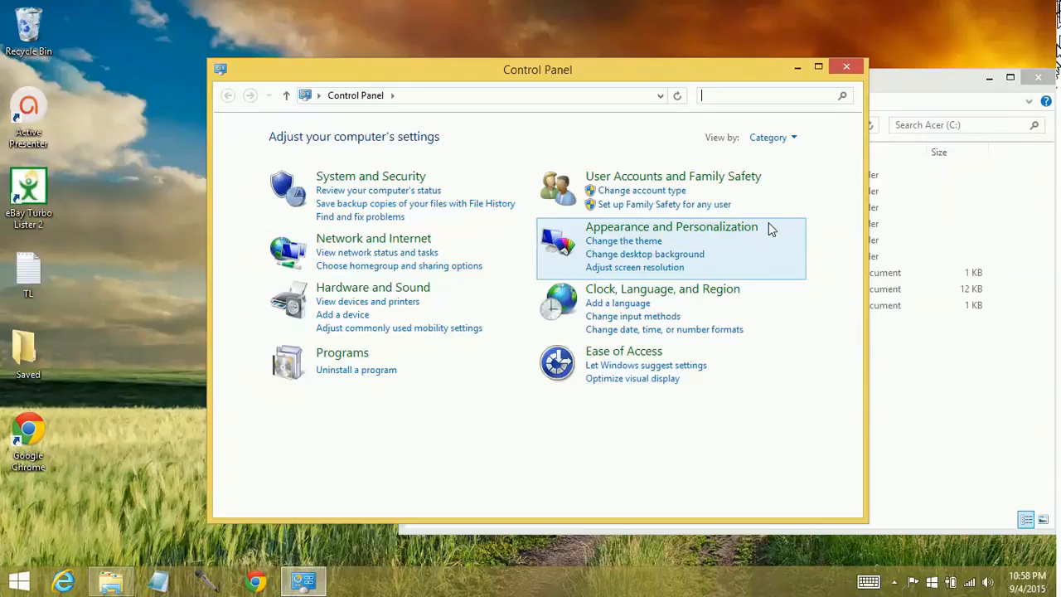
pyautogui.moveTo(744, 232)
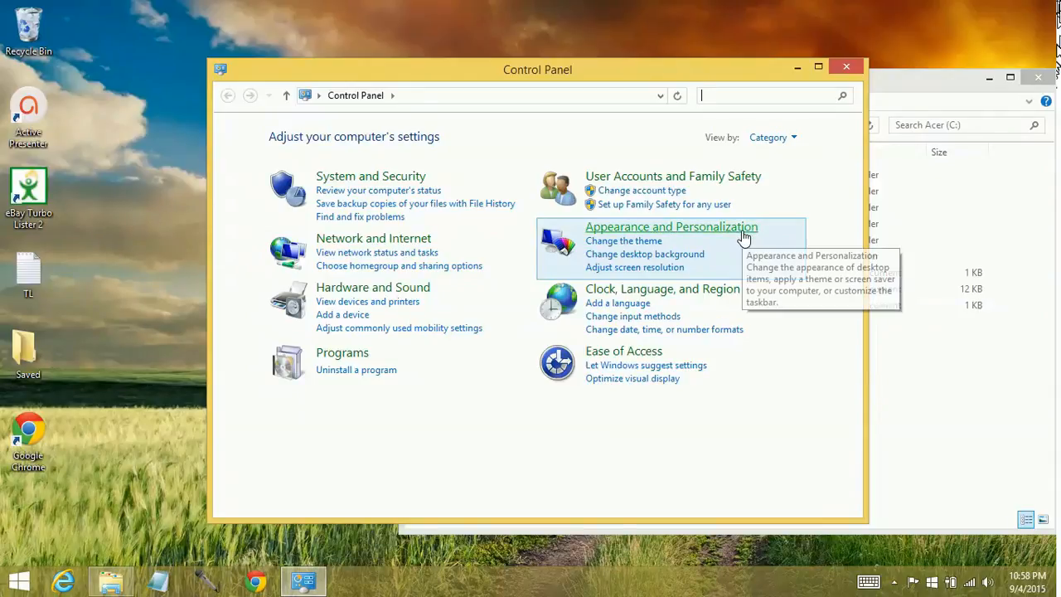
pyautogui.moveTo(744, 237)
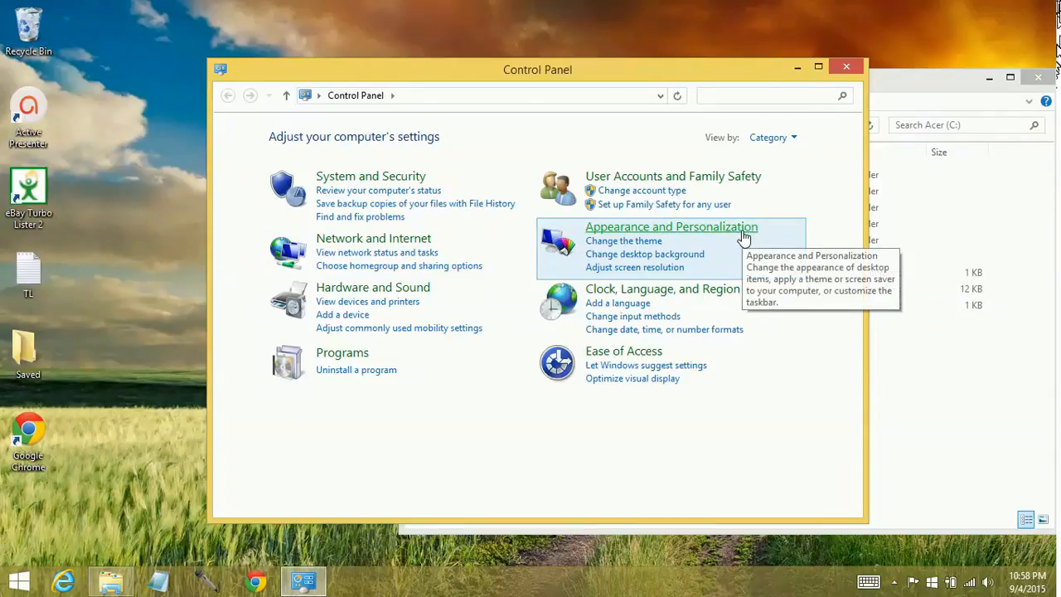
pyautogui.click(672, 226)
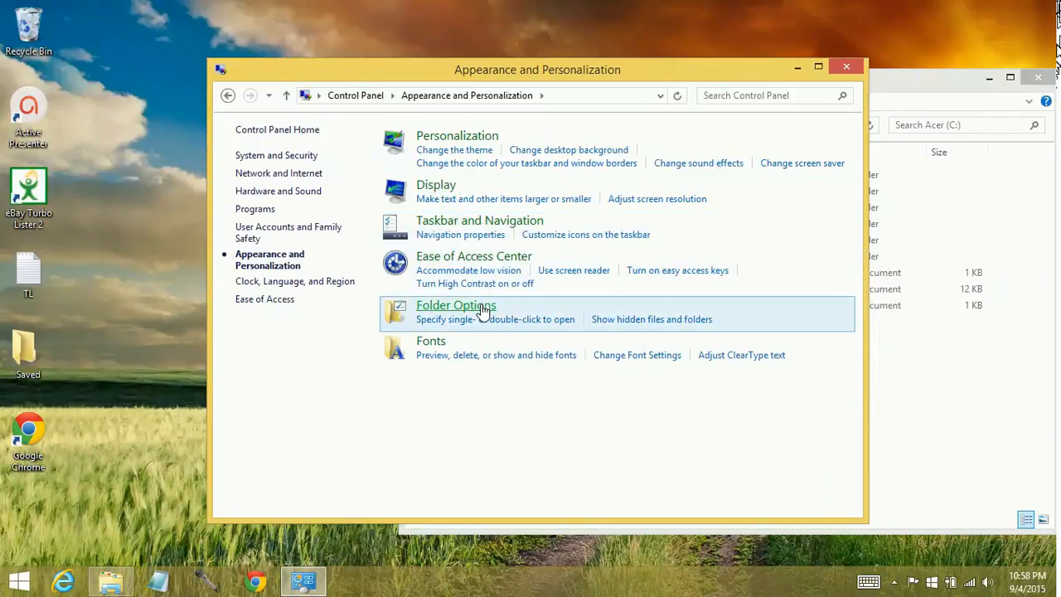
pyautogui.moveTo(479, 314)
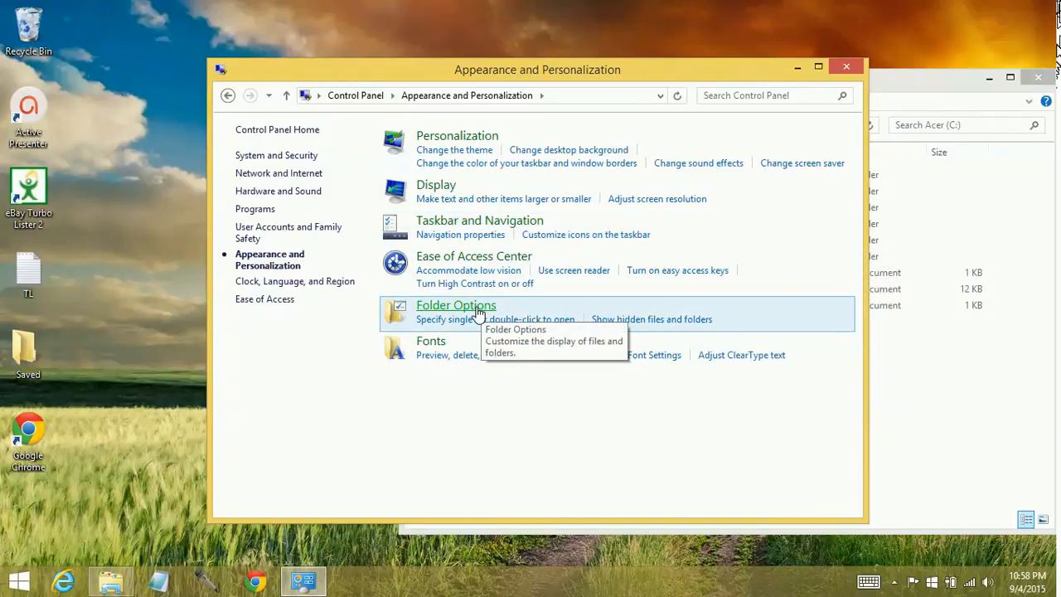
pyautogui.click(456, 305)
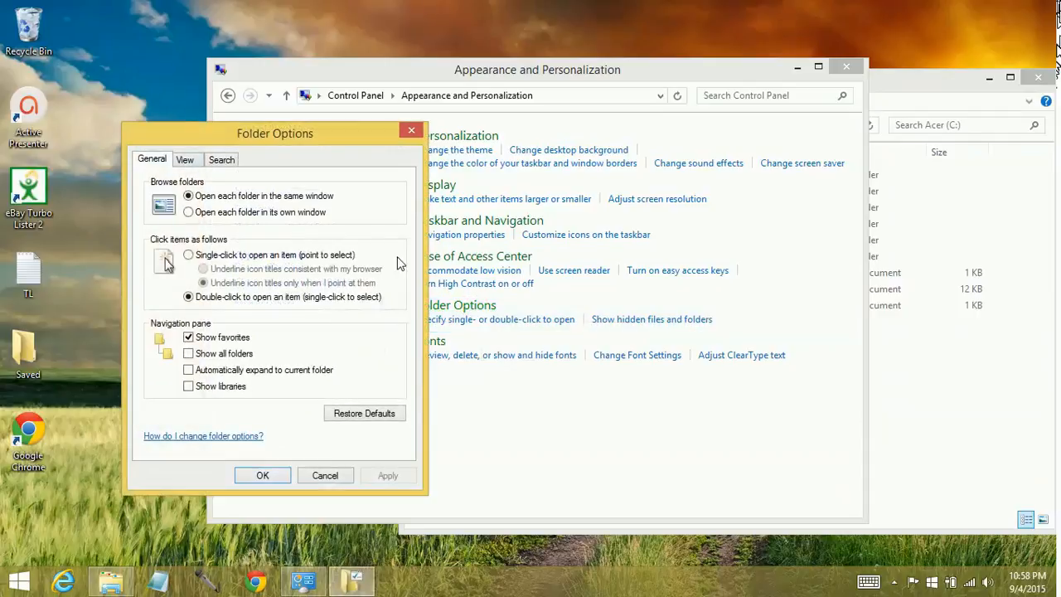
# Turn on 'Show hidden files, folders, and drives' and close Control Panel.
pyautogui.click(185, 160)
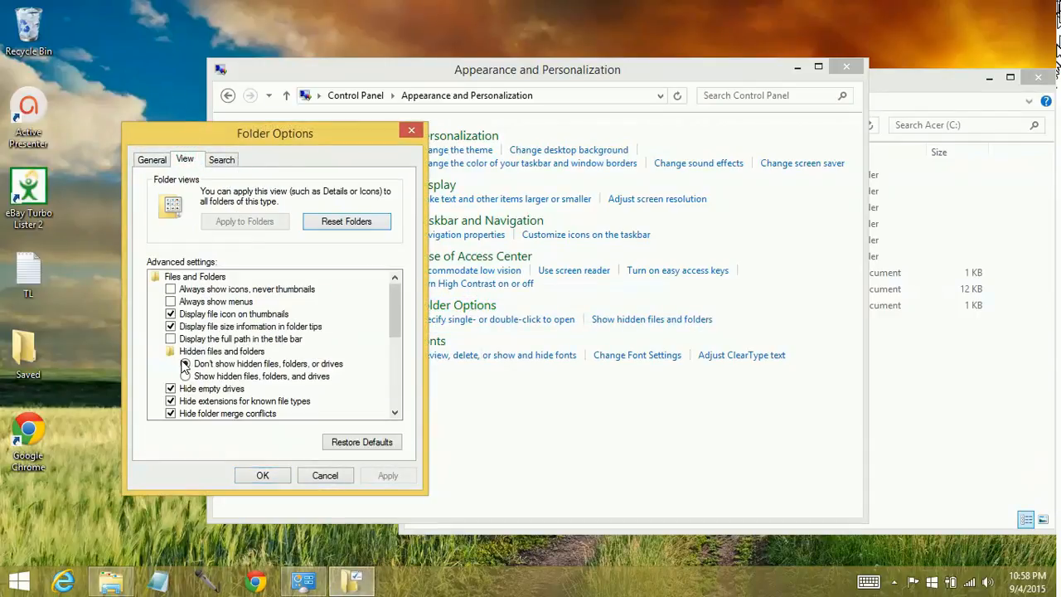
pyautogui.click(185, 365)
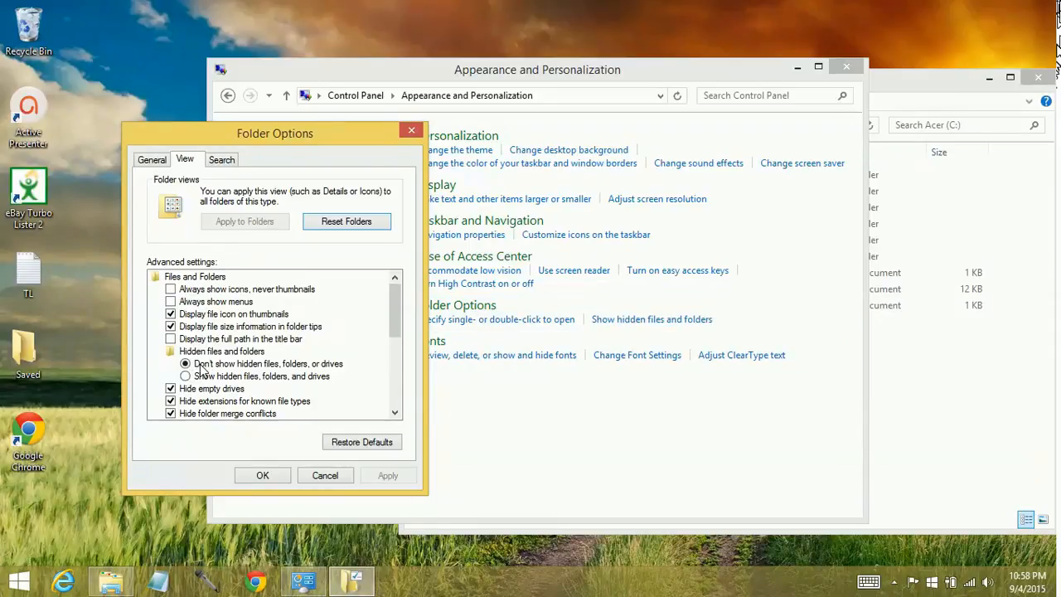
pyautogui.moveTo(185, 385)
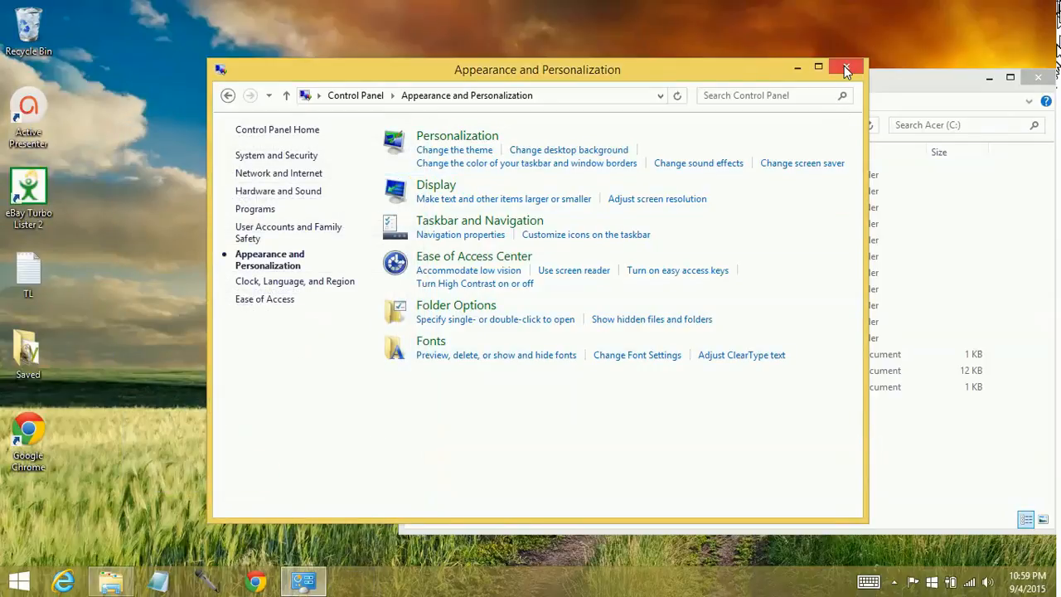
pyautogui.click(846, 68)
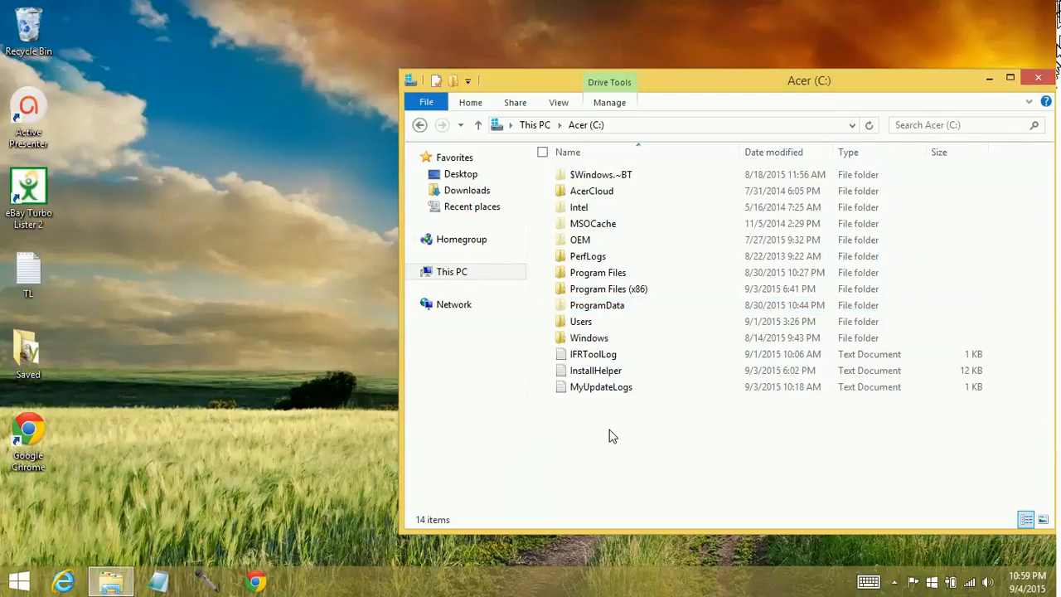
pyautogui.moveTo(620, 428)
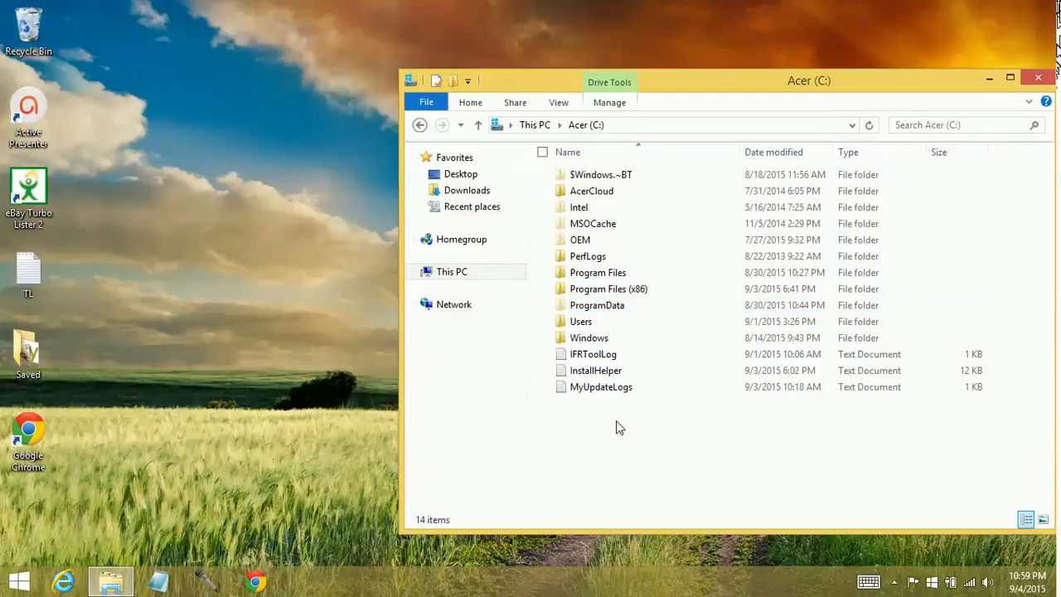
# Navigate into ProgramData > eBay > Turbo Lister2 > Data on the C: drive.
pyautogui.click(597, 305)
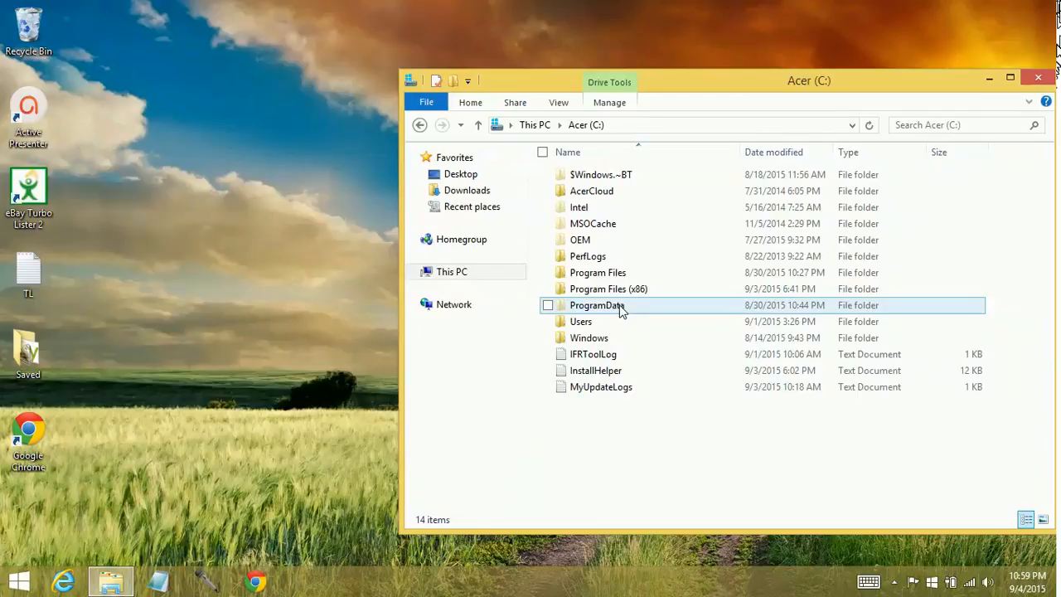
pyautogui.doubleClick(597, 305)
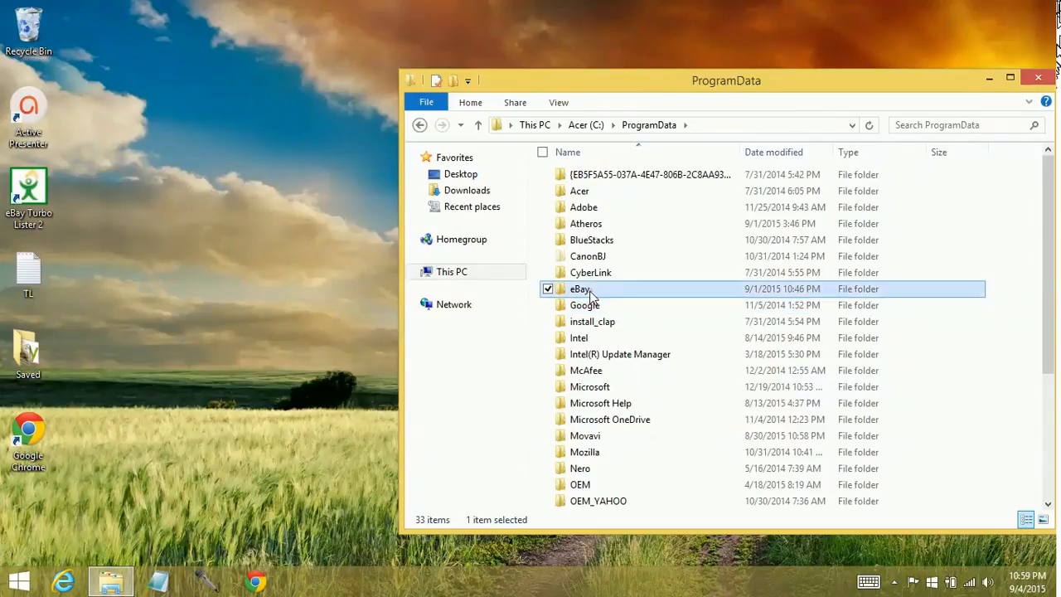
pyautogui.doubleClick(580, 289)
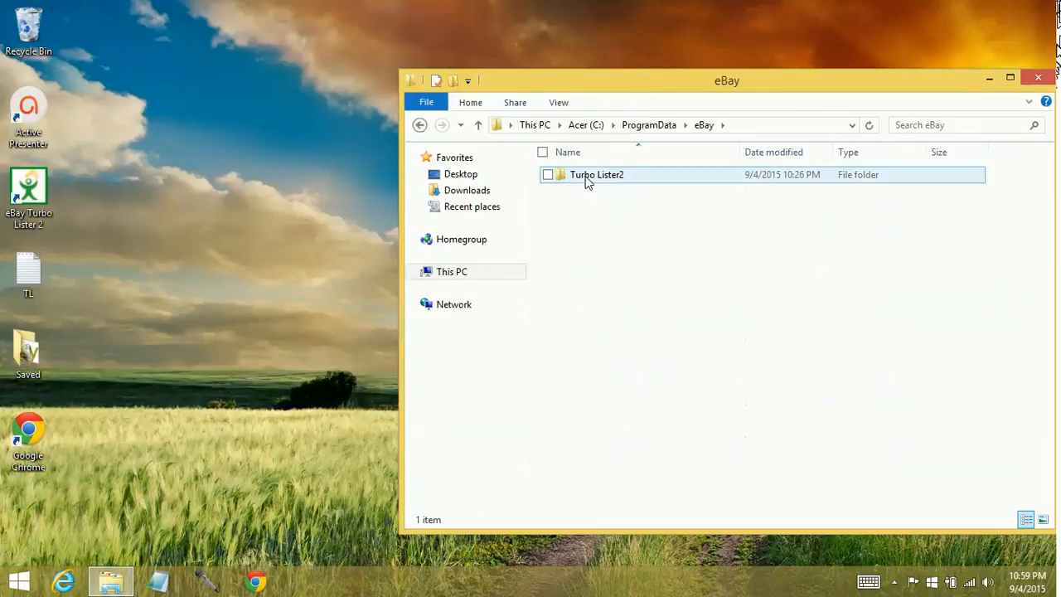
pyautogui.doubleClick(597, 174)
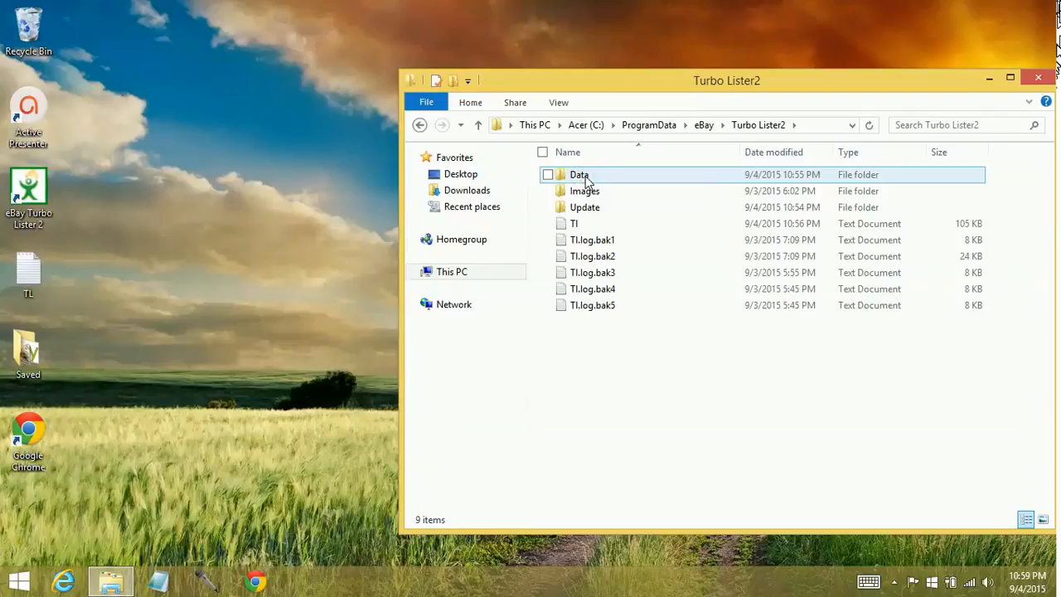
pyautogui.doubleClick(578, 174)
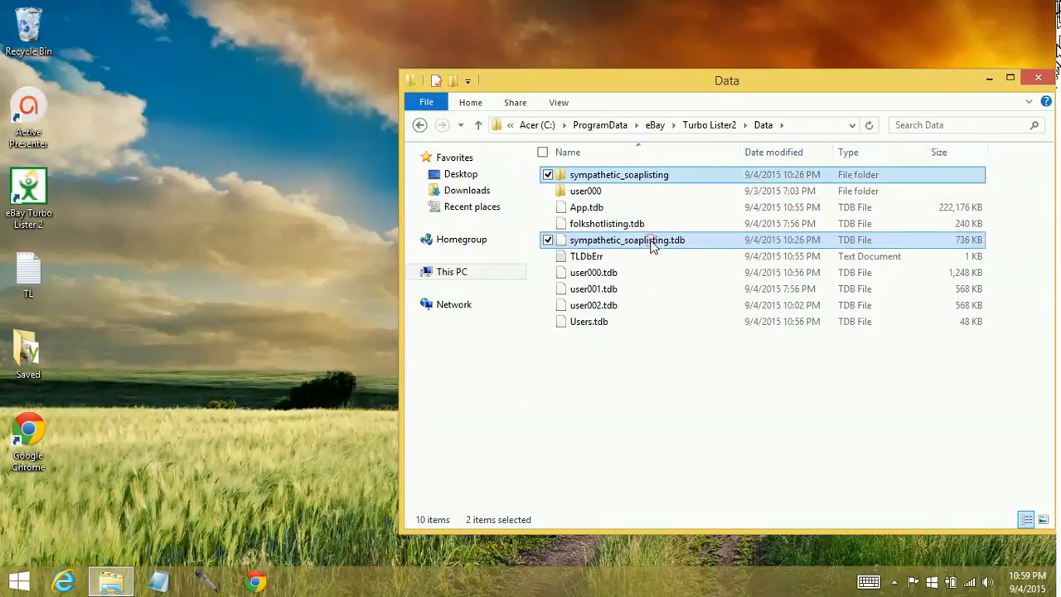
pyautogui.moveTo(854, 247)
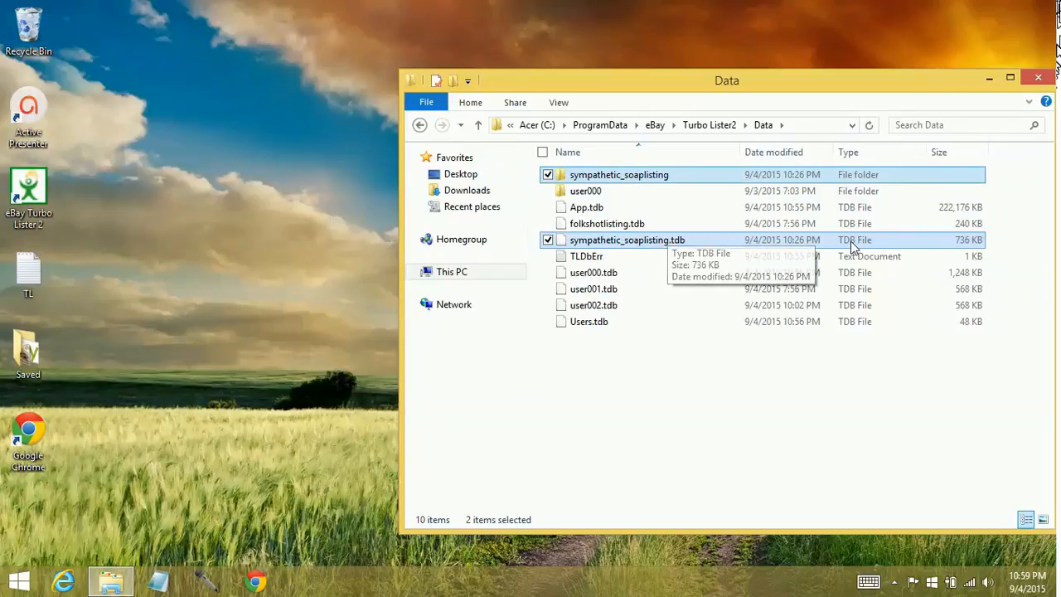
pyautogui.moveTo(705, 427)
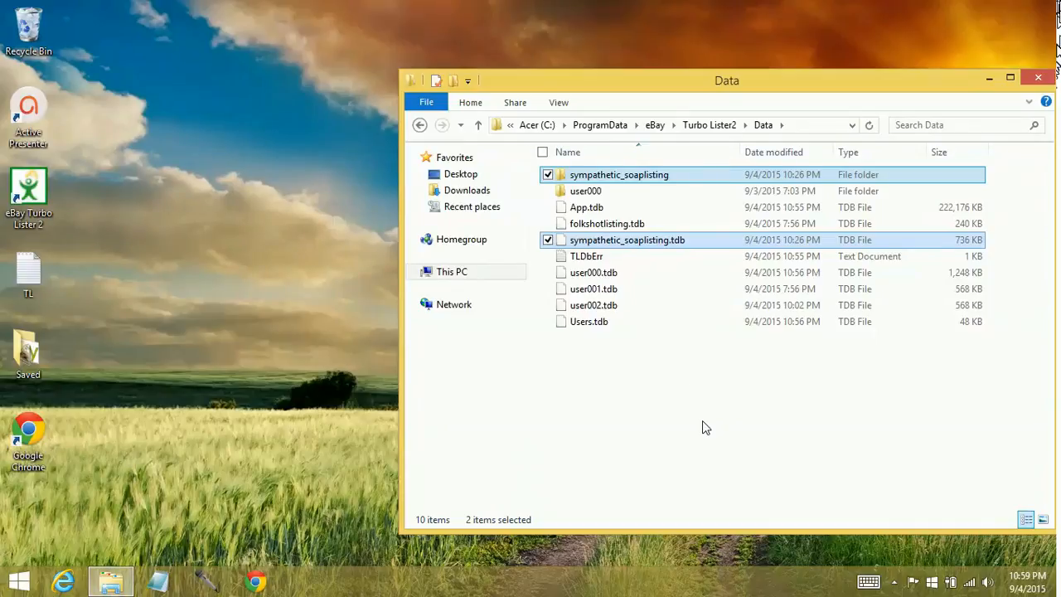
pyautogui.moveTo(588, 228)
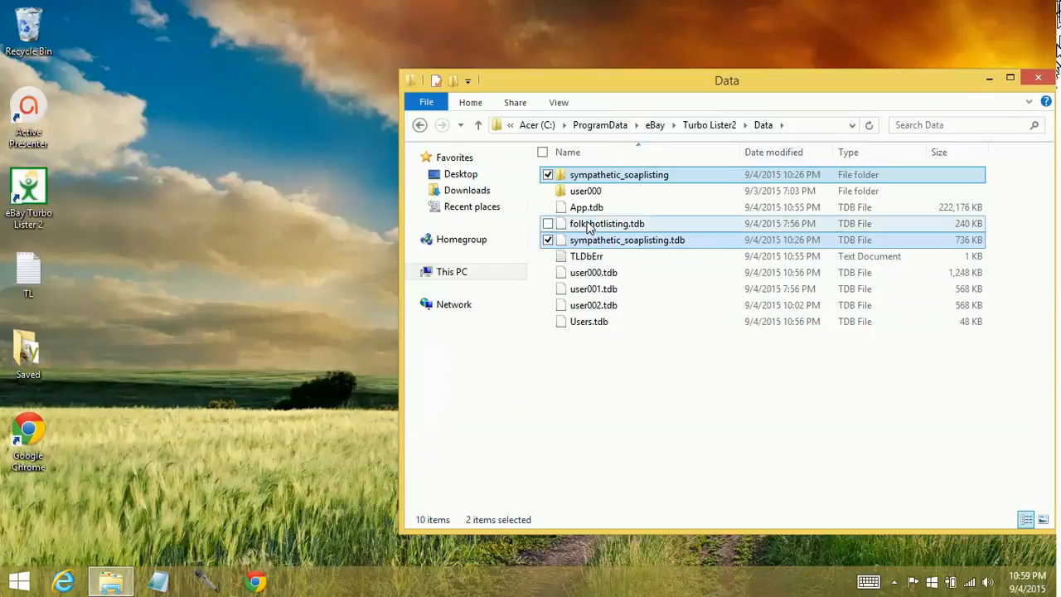
pyautogui.moveTo(593, 235)
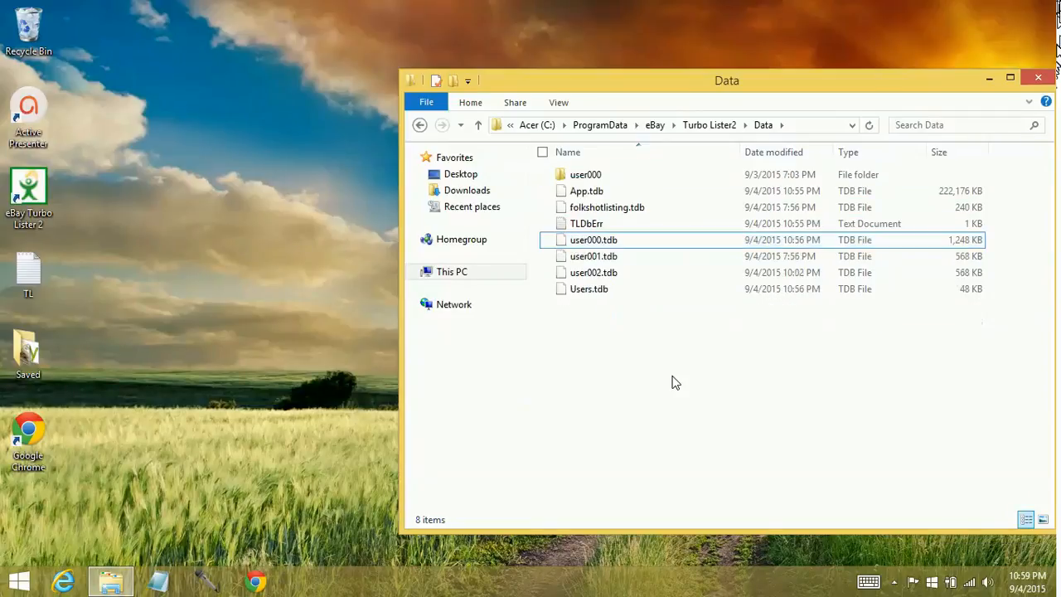
pyautogui.moveTo(671, 374)
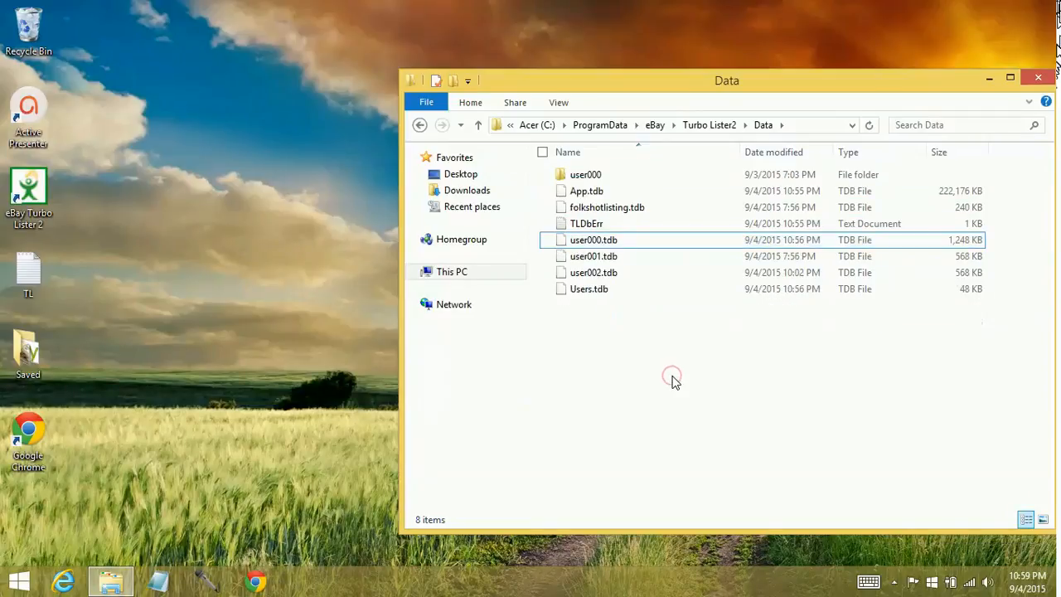
# Delete the sympathetic_soaplisting folder and .tdb file, then close File Explorer.
pyautogui.click(588, 288)
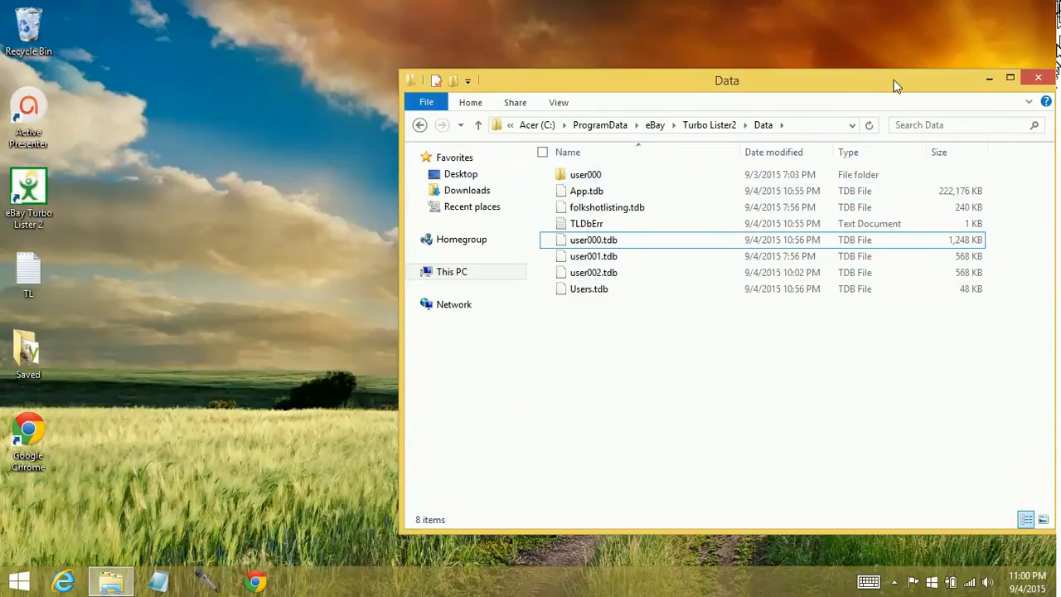
pyautogui.moveTo(1038, 80)
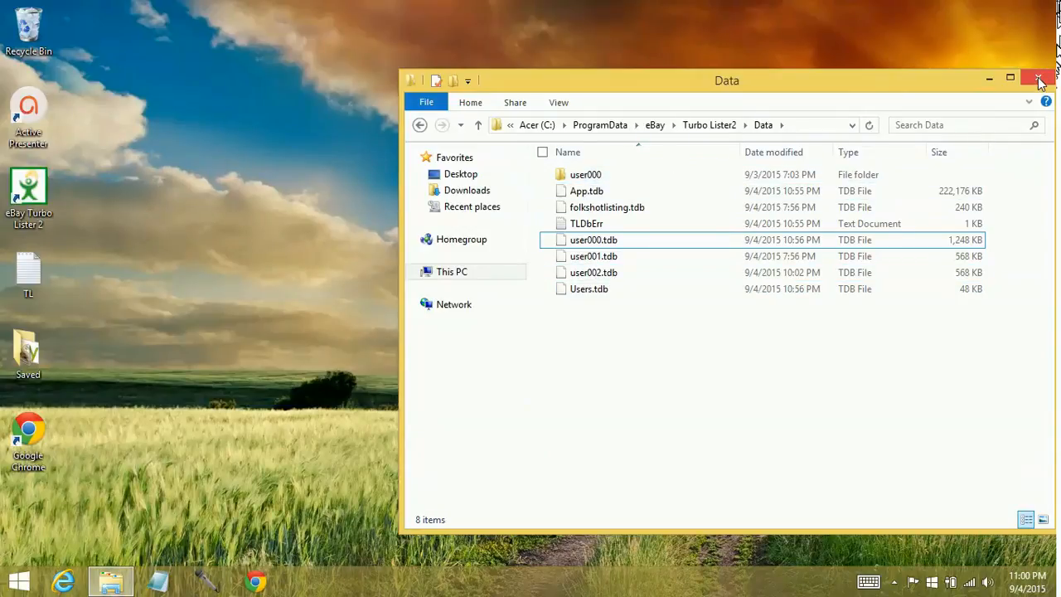
pyautogui.click(1041, 79)
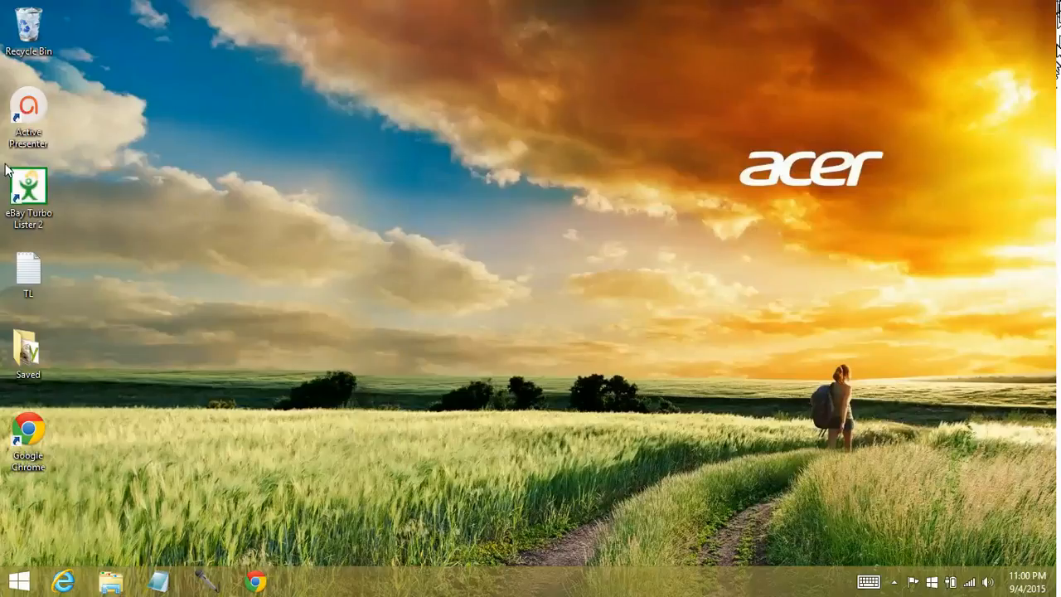
# Relaunch eBay Turbo Lister 2 from the desktop and dismiss the startup tip.
pyautogui.doubleClick(28, 184)
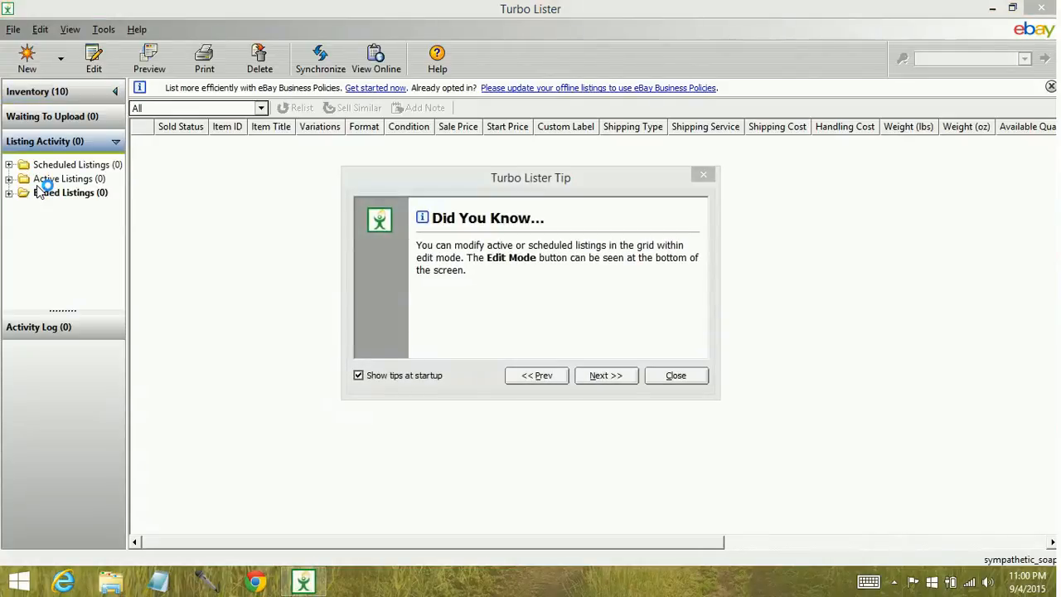
pyautogui.click(676, 375)
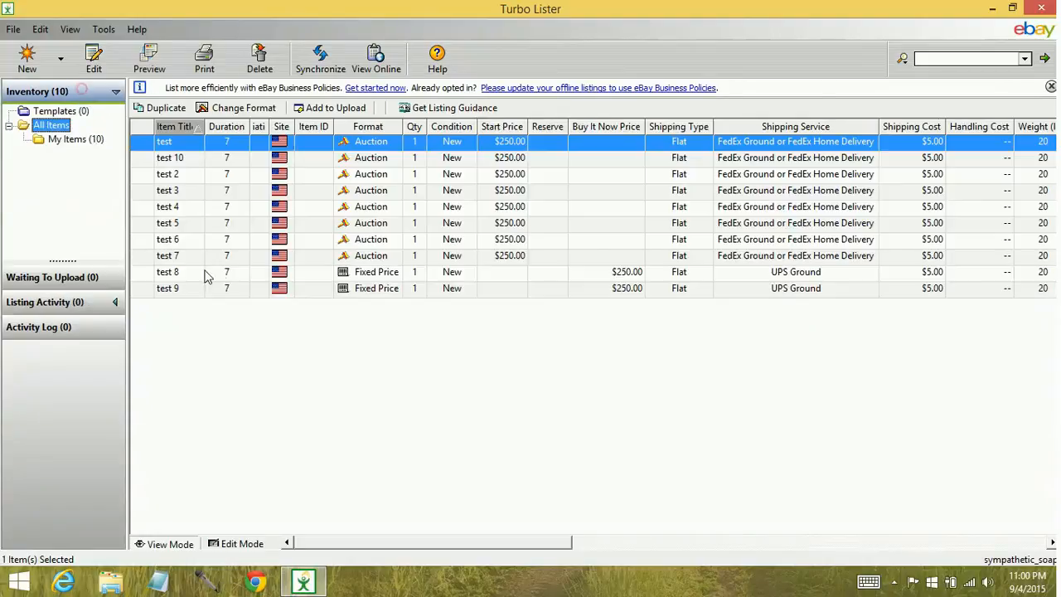
pyautogui.moveTo(316, 376)
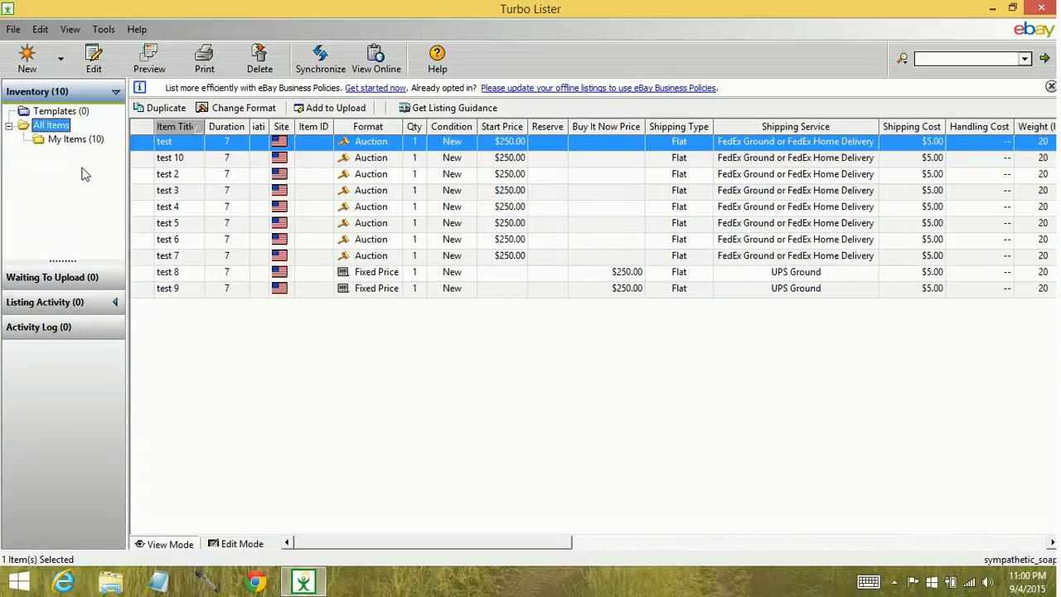
pyautogui.moveTo(81, 169)
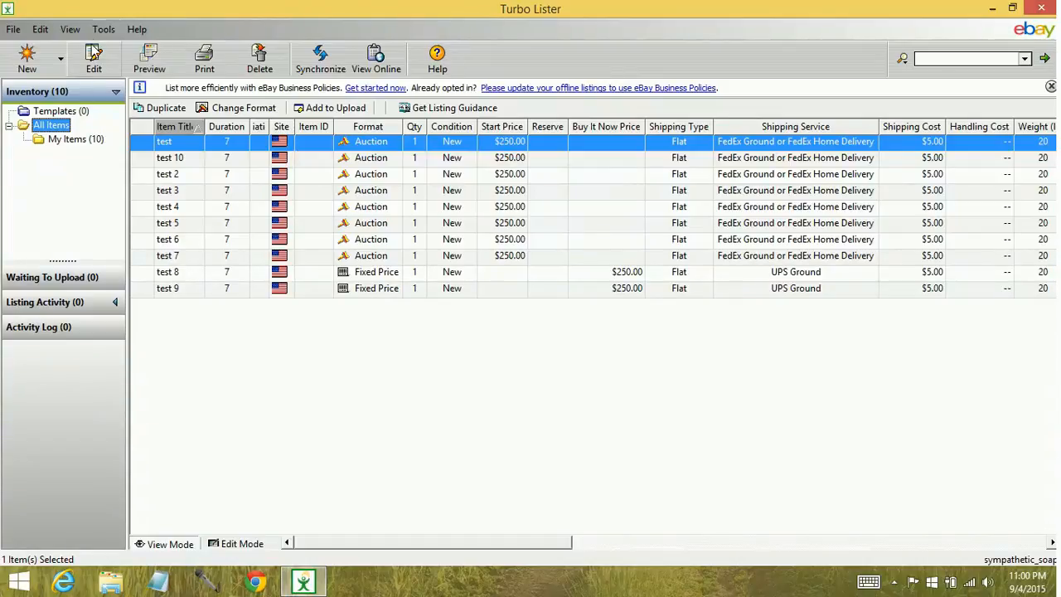
pyautogui.click(103, 29)
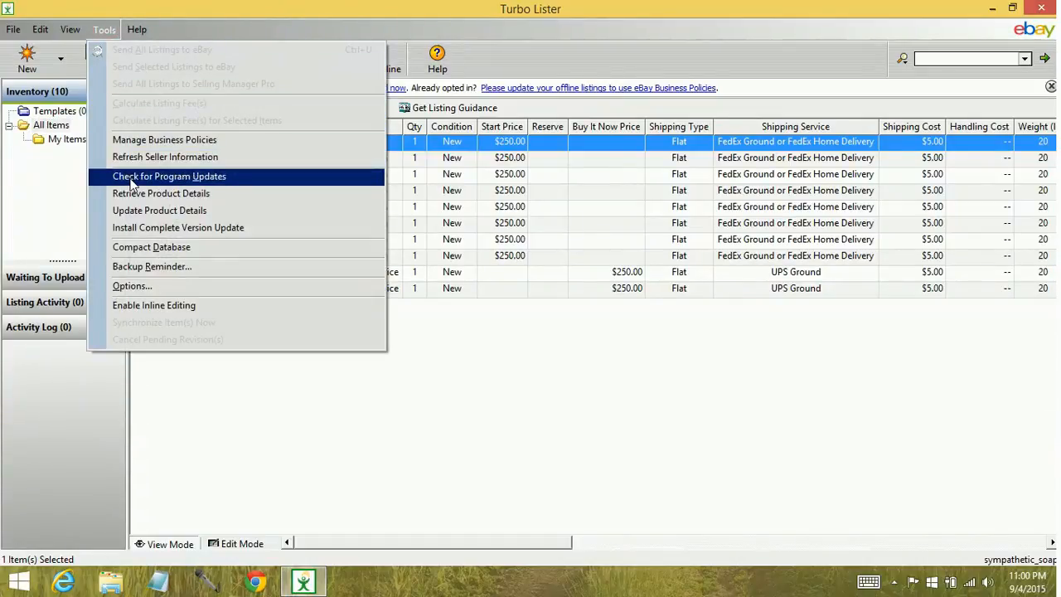
pyautogui.moveTo(152, 246)
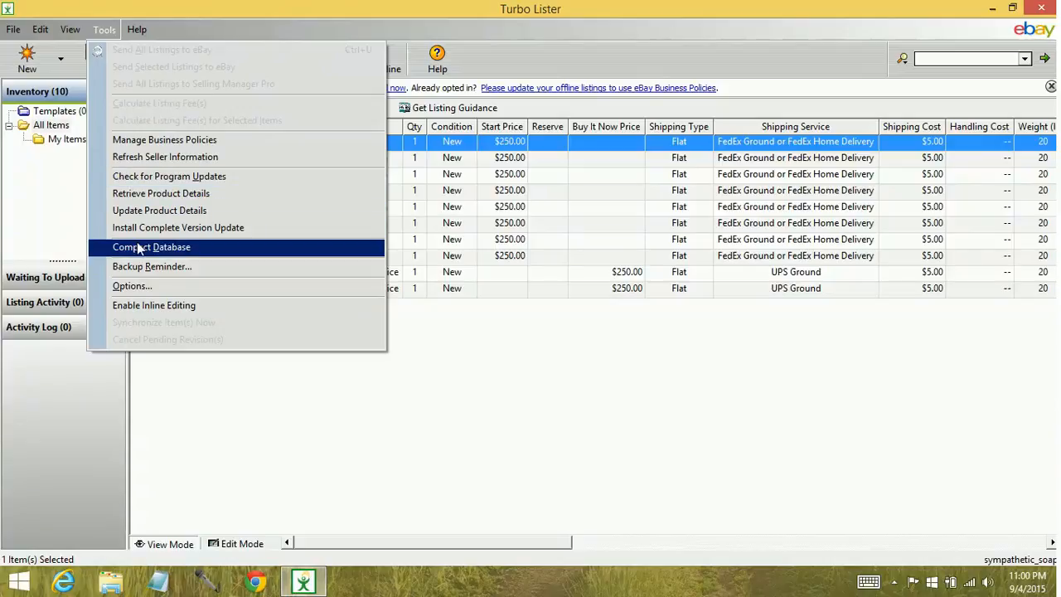